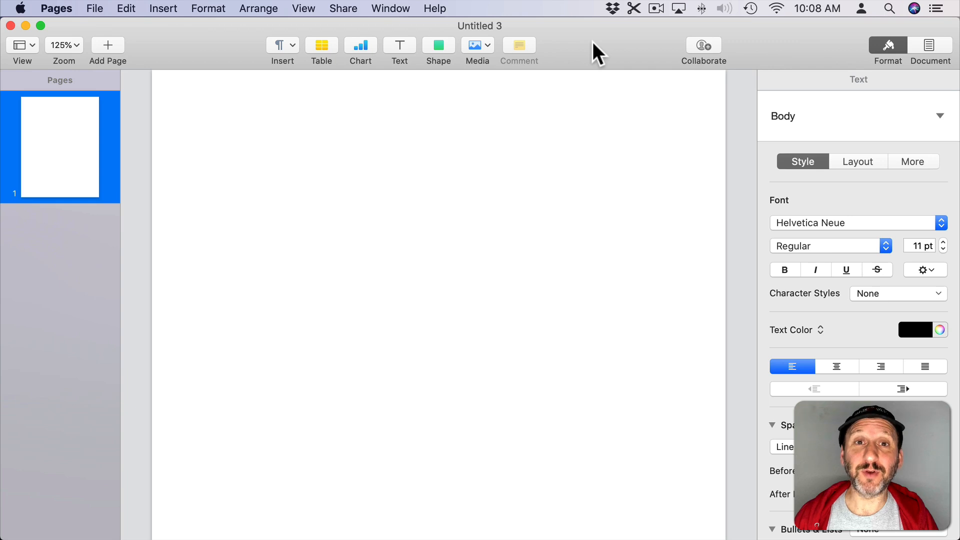
# Step: Check the Document inspector briefly and return the insertion point to the body text
pyautogui.click(219, 143)
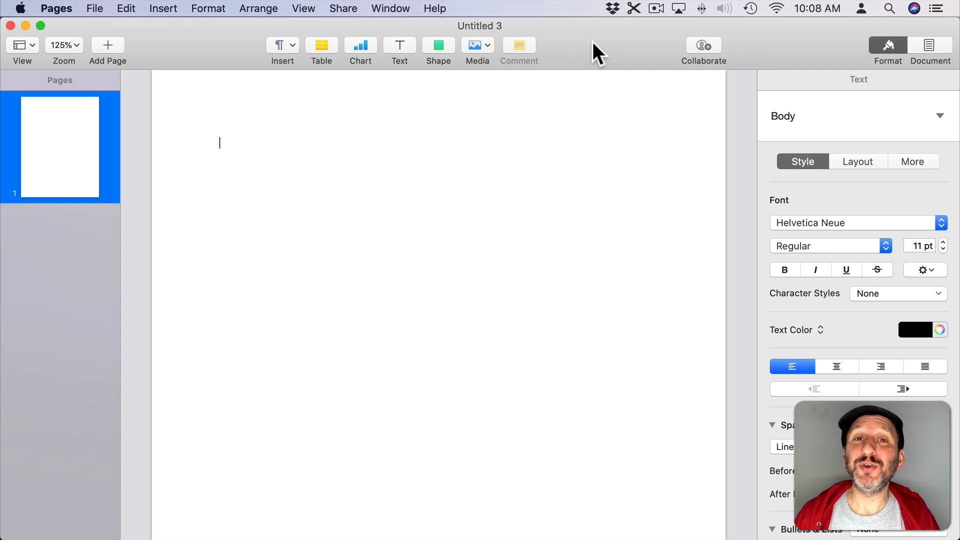
pyautogui.moveTo(893, 98)
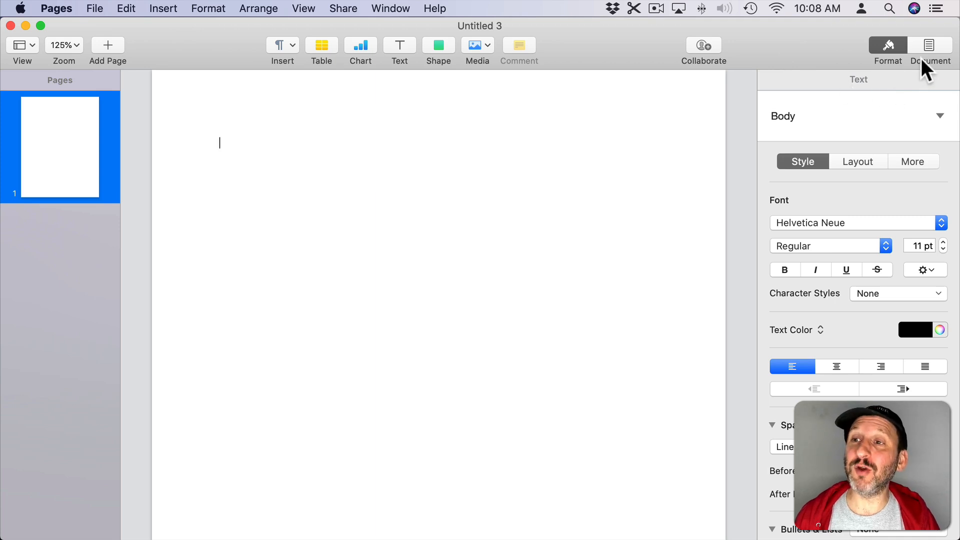
pyautogui.click(928, 50)
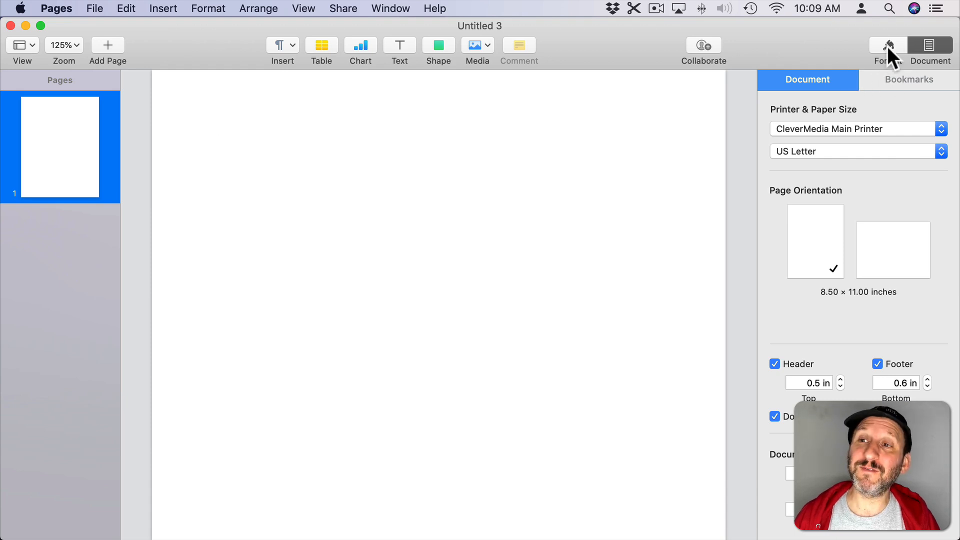
pyautogui.click(887, 45)
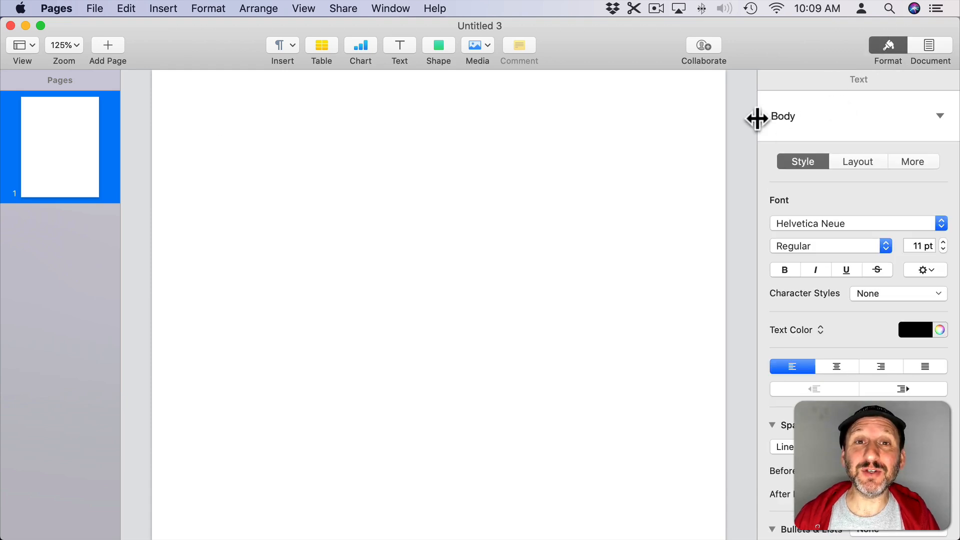
pyautogui.click(219, 143)
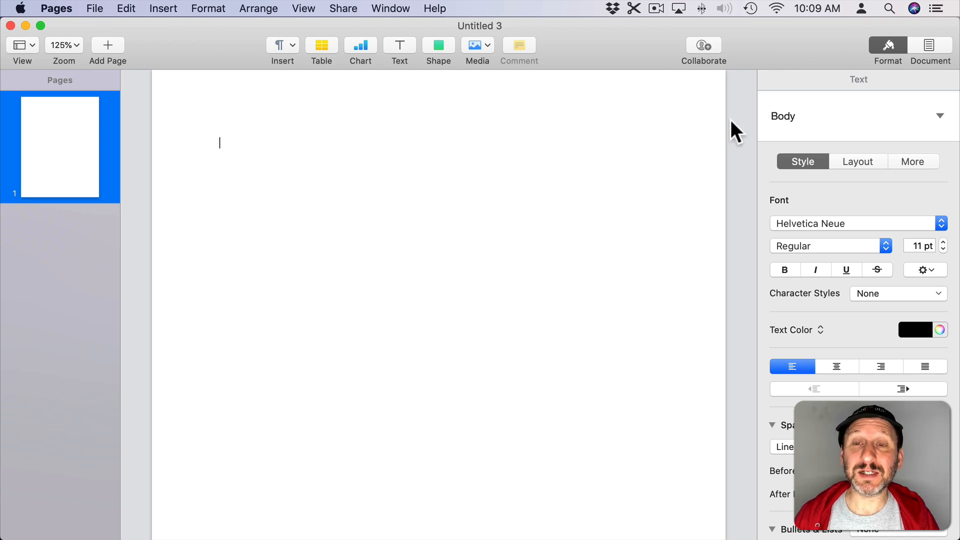
pyautogui.moveTo(697, 198)
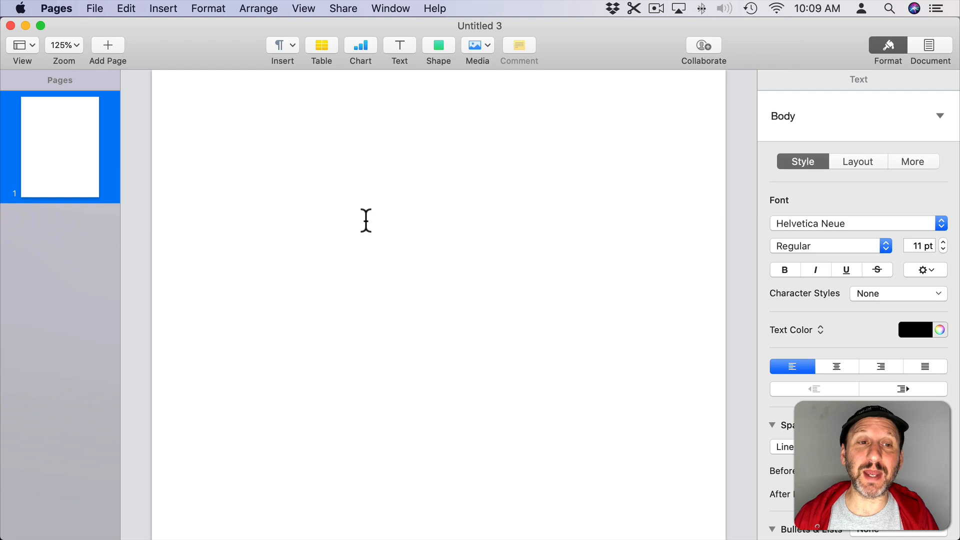
# Step: Show the page layout outlines via View > Show Layout
pyautogui.click(304, 8)
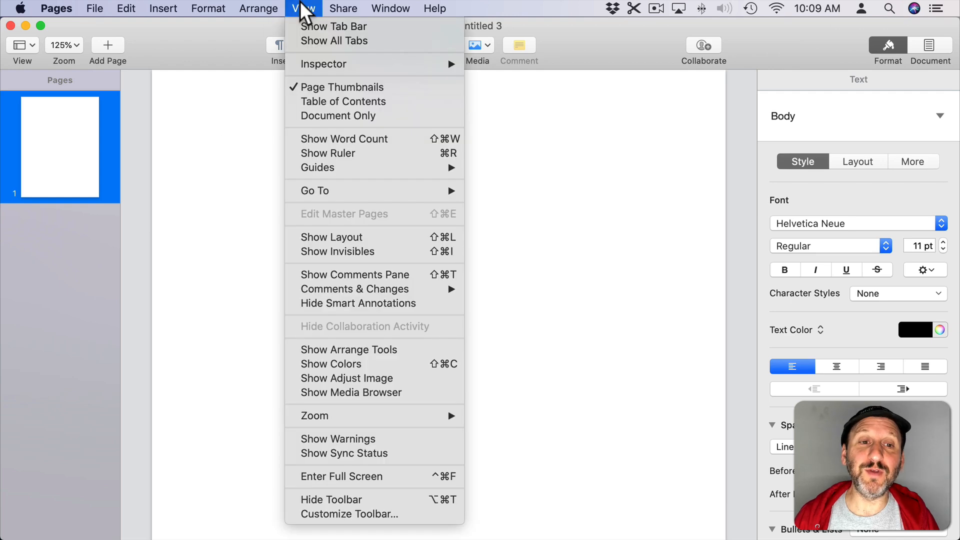
pyautogui.click(354, 248)
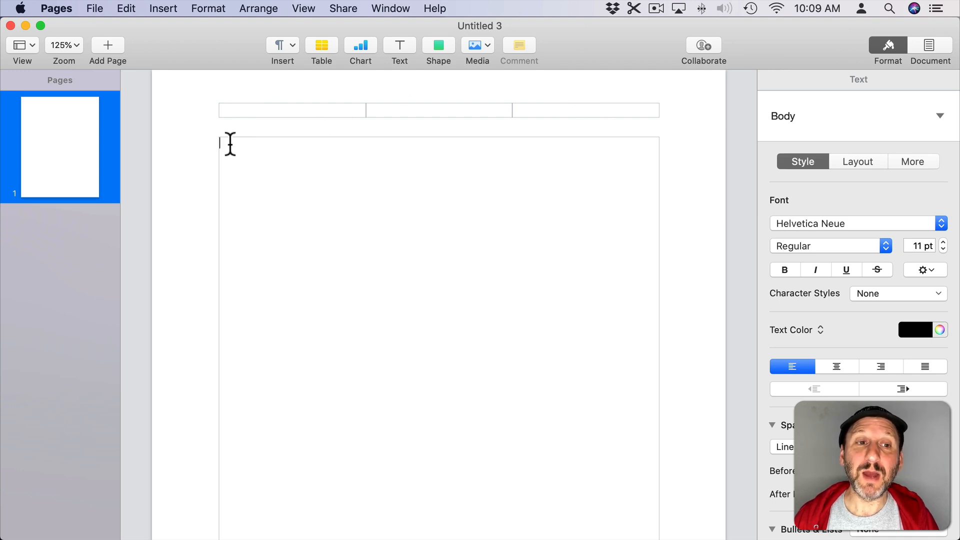
pyautogui.moveTo(214, 129)
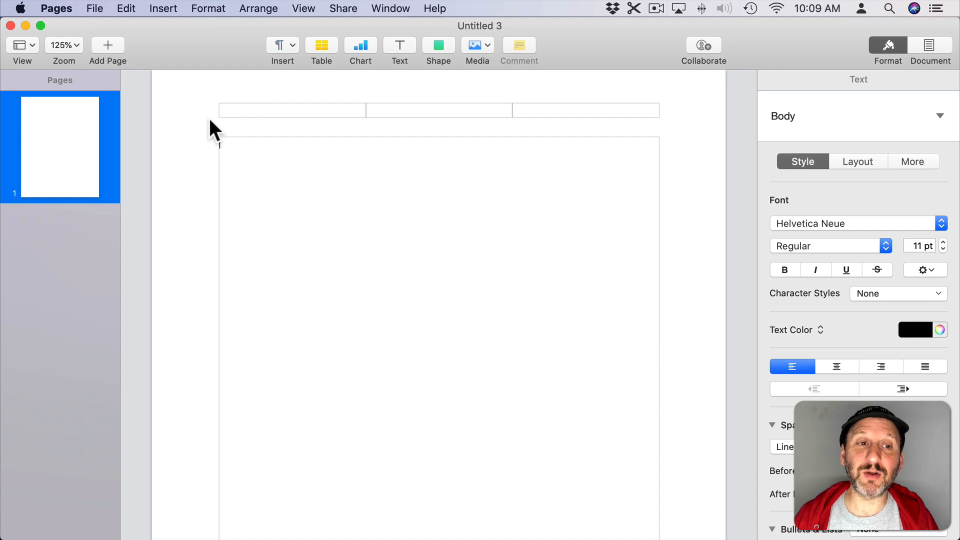
pyautogui.moveTo(194, 124)
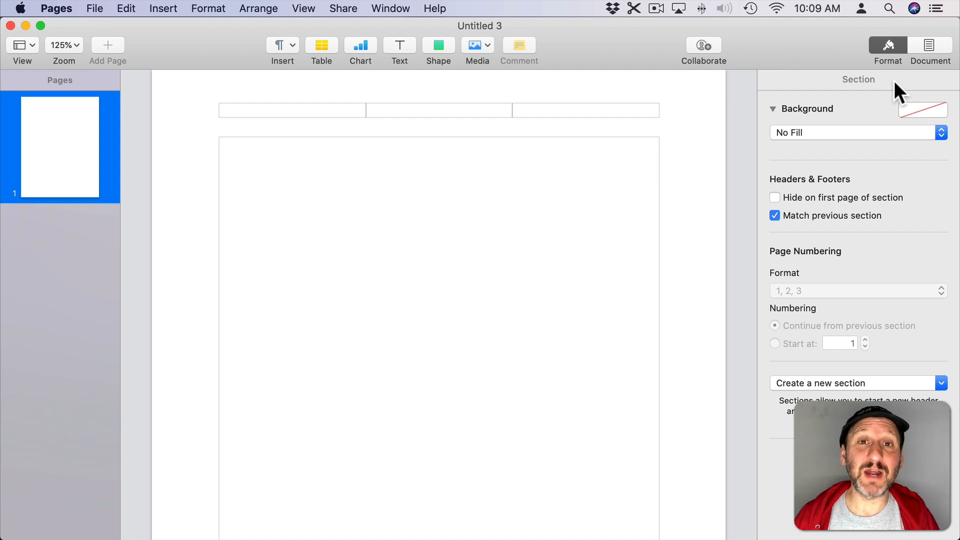
pyautogui.moveTo(840, 205)
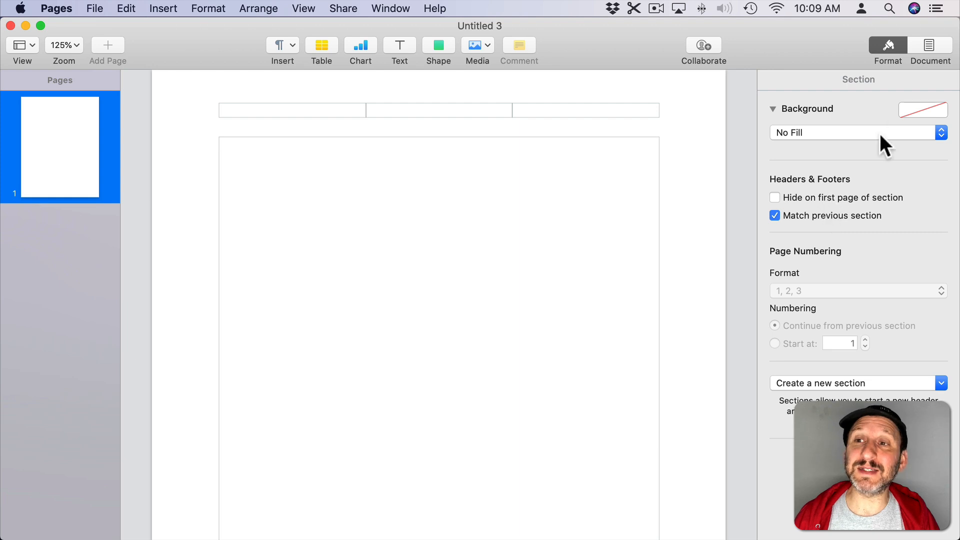
pyautogui.moveTo(857, 220)
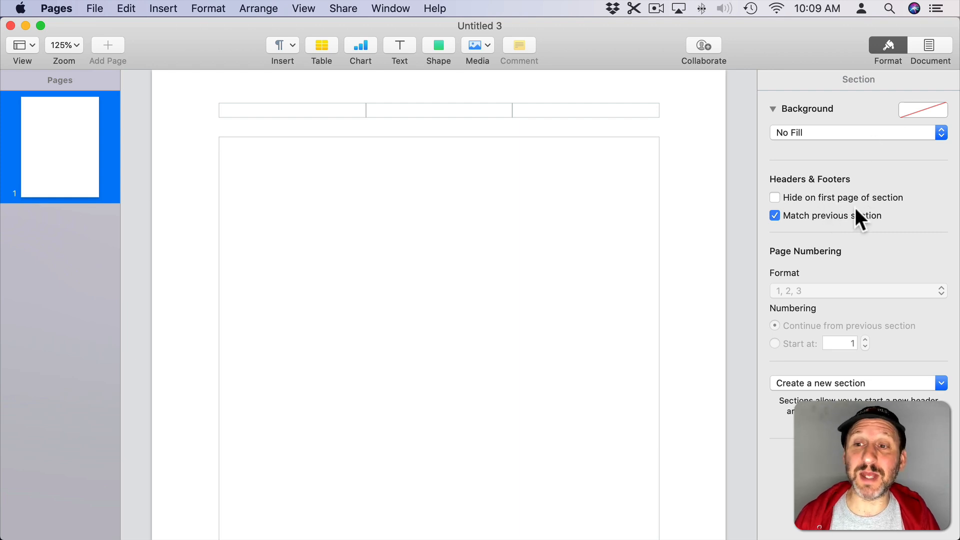
pyautogui.moveTo(834, 254)
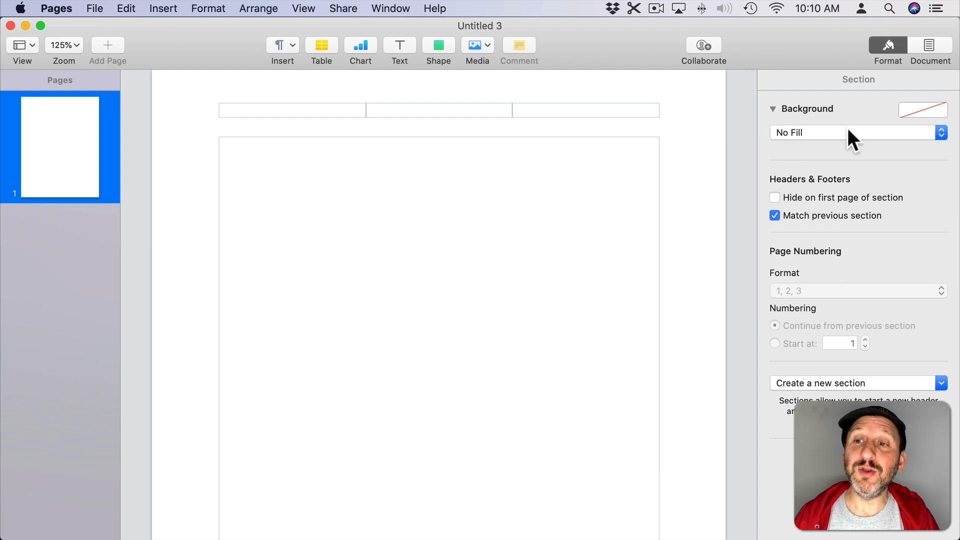
pyautogui.moveTo(928, 122)
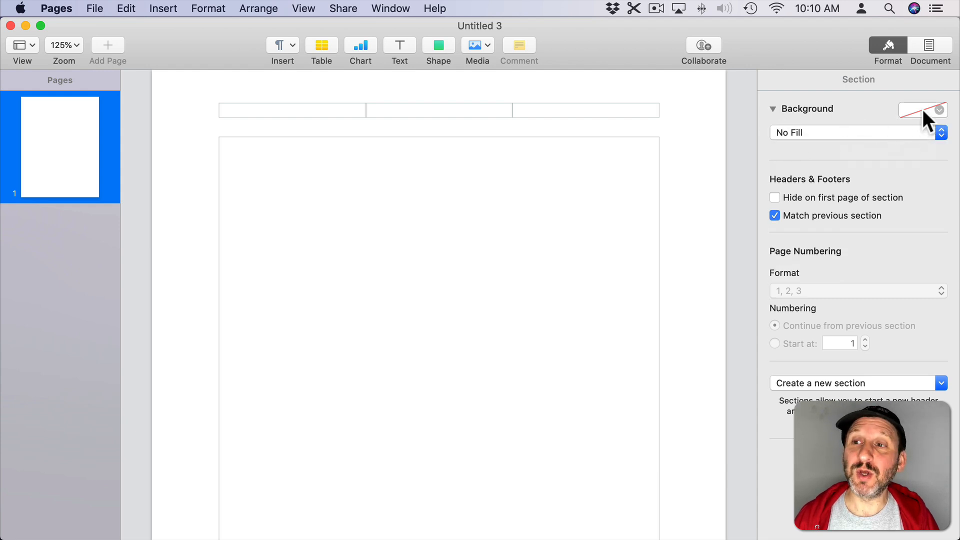
# Step: Fill the section background with green from the presets, then try No Fill
pyautogui.click(938, 109)
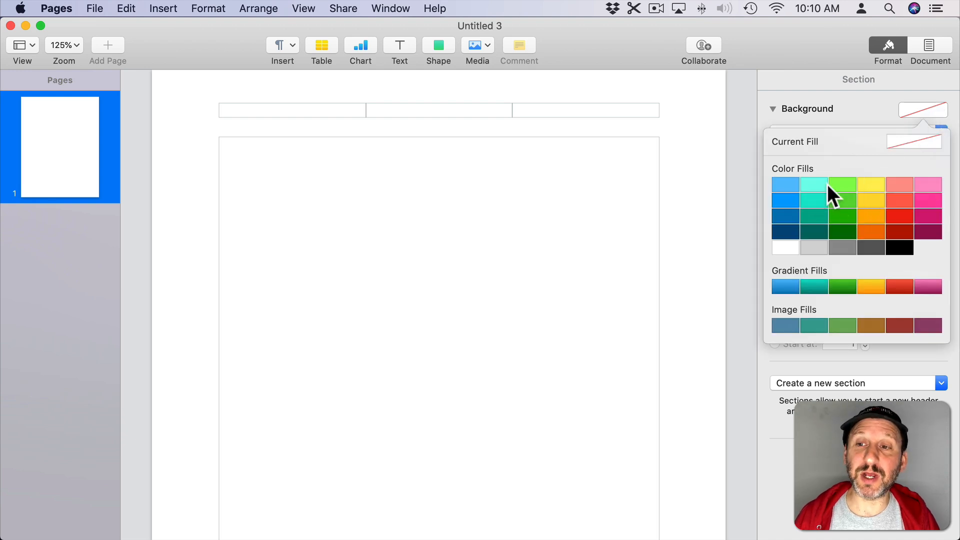
pyautogui.moveTo(939, 116)
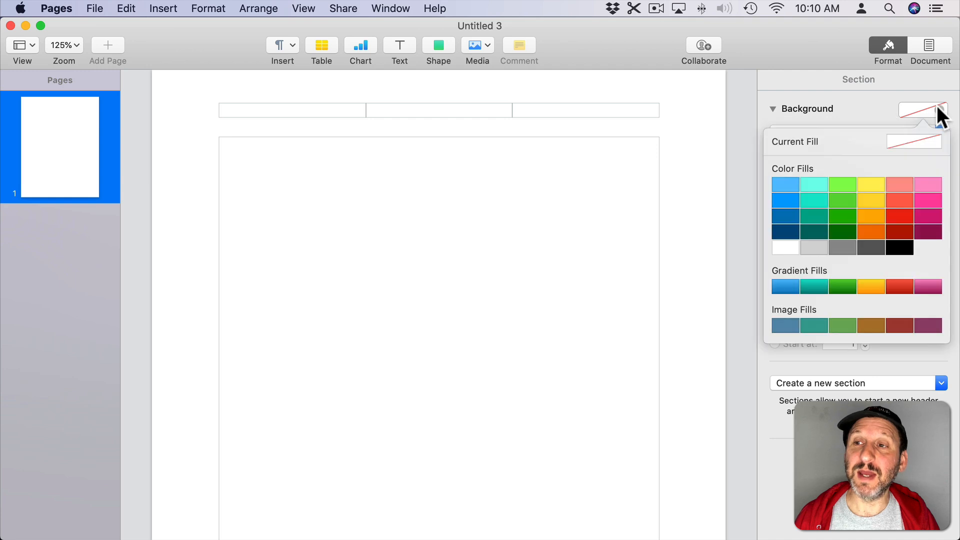
pyautogui.moveTo(870, 202)
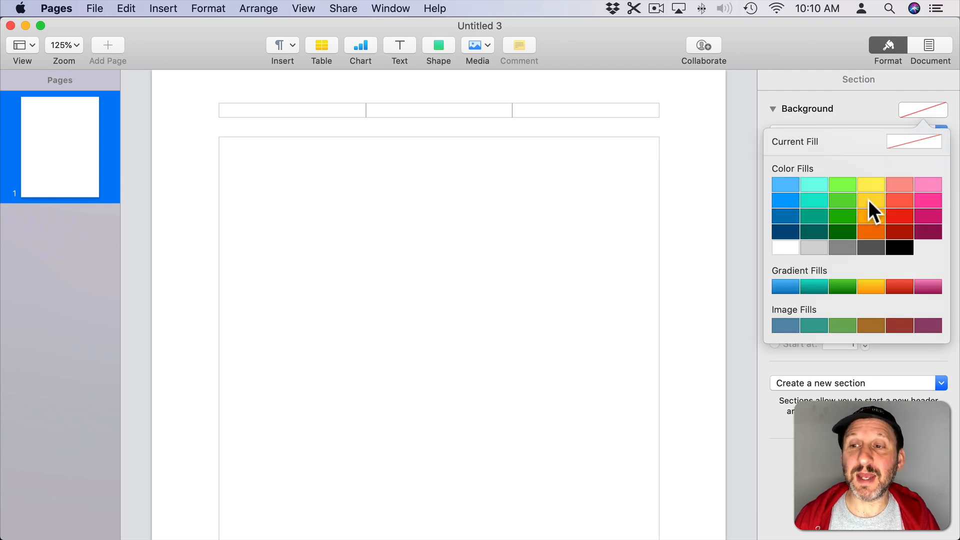
pyautogui.click(842, 199)
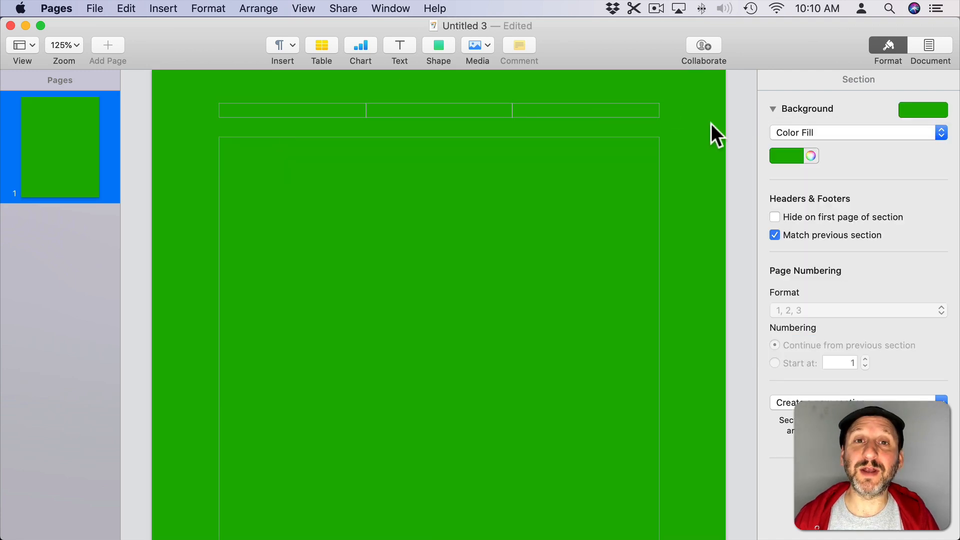
pyautogui.moveTo(628, 126)
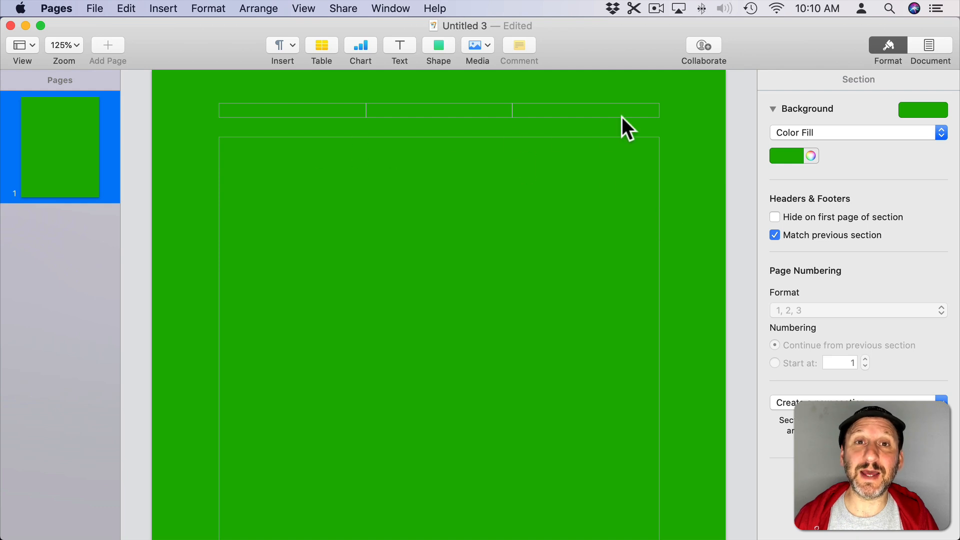
pyautogui.moveTo(817, 141)
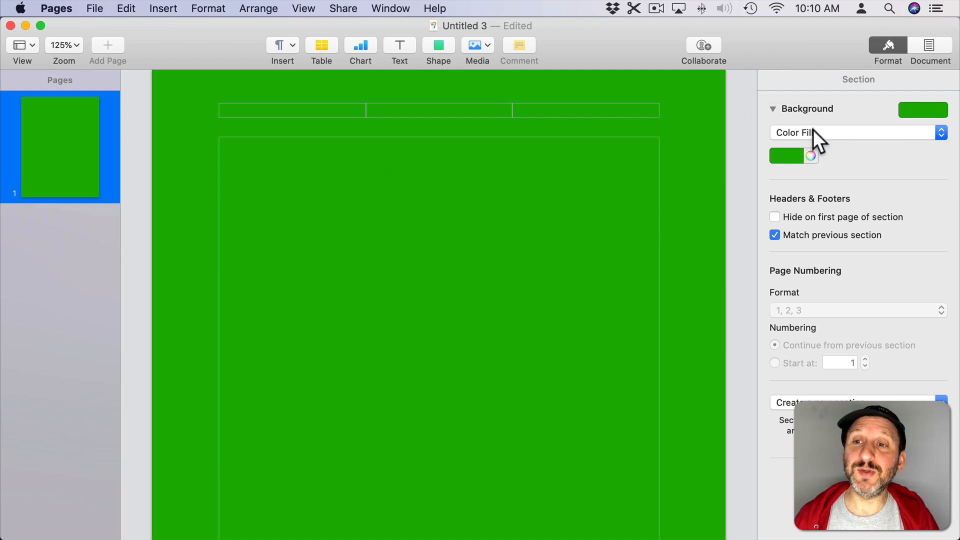
pyautogui.click(855, 132)
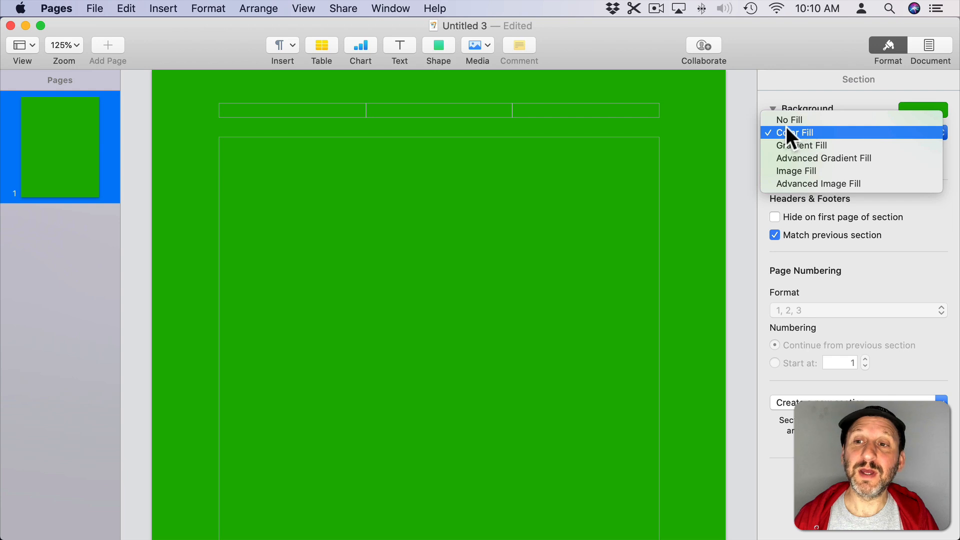
pyautogui.click(790, 119)
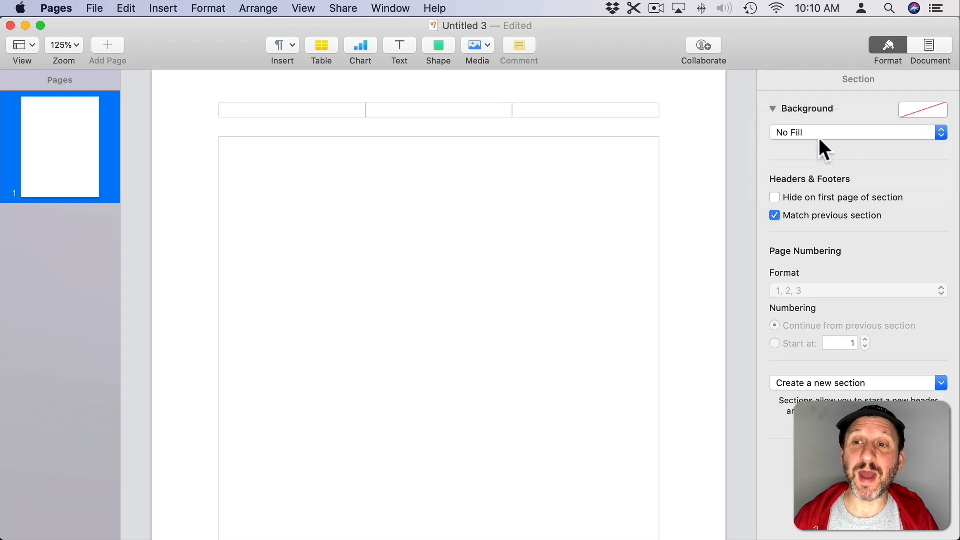
# Step: Restore Color Fill and keep the green background from the preset swatches
pyautogui.click(850, 132)
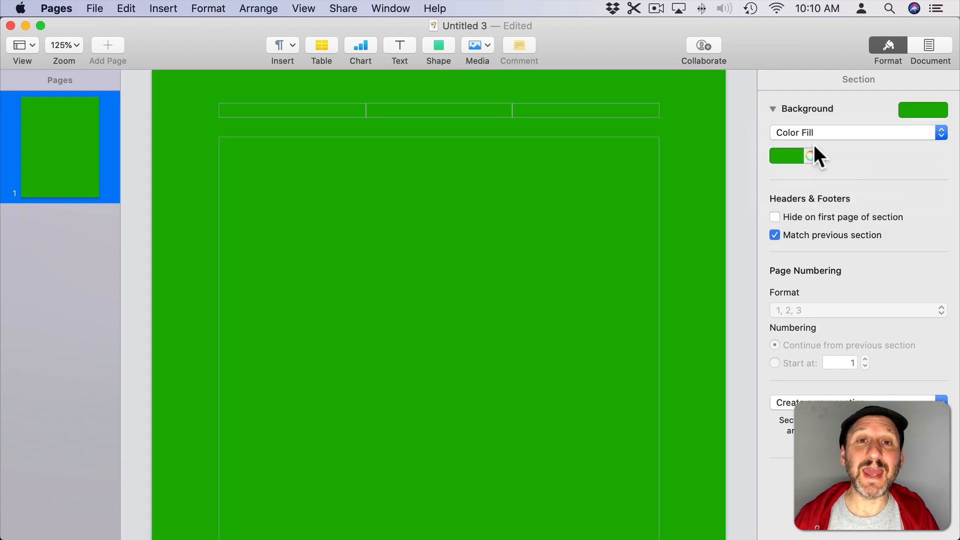
pyautogui.click(922, 110)
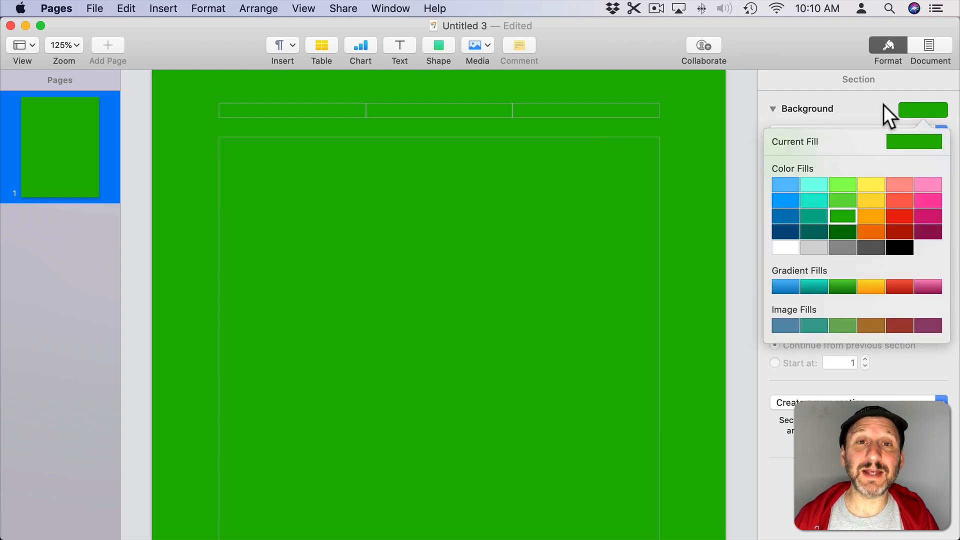
pyautogui.click(923, 110)
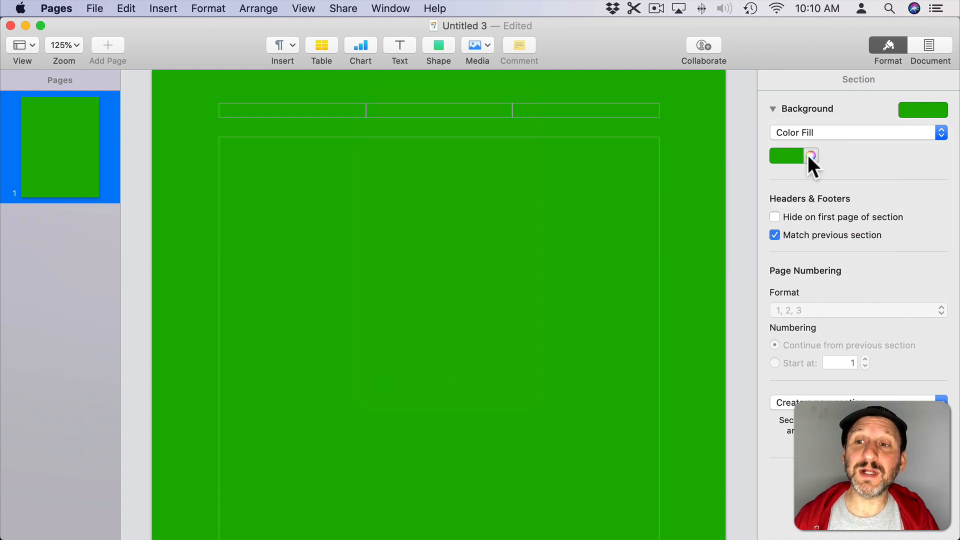
# Step: Change the background colour fill to pink using the Colors window wheel
pyautogui.click(811, 156)
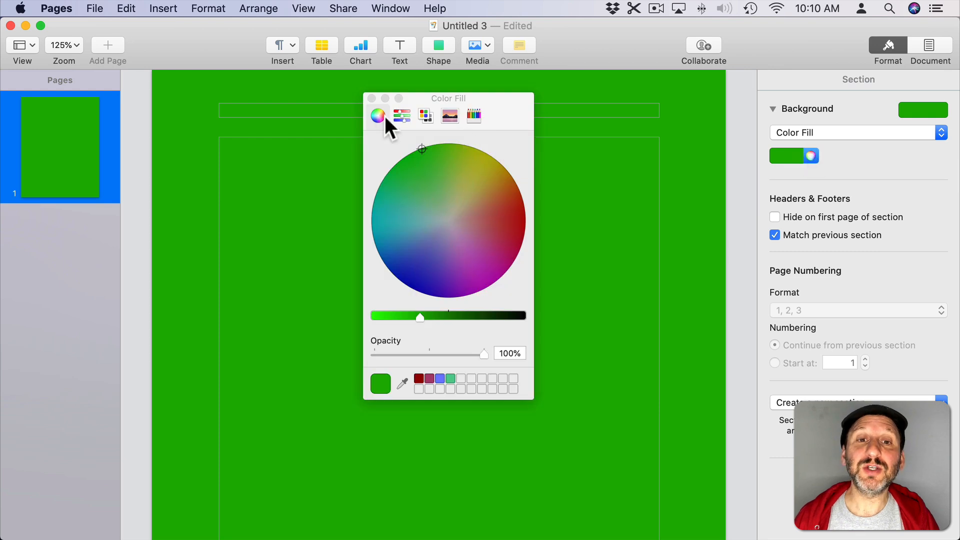
pyautogui.click(449, 115)
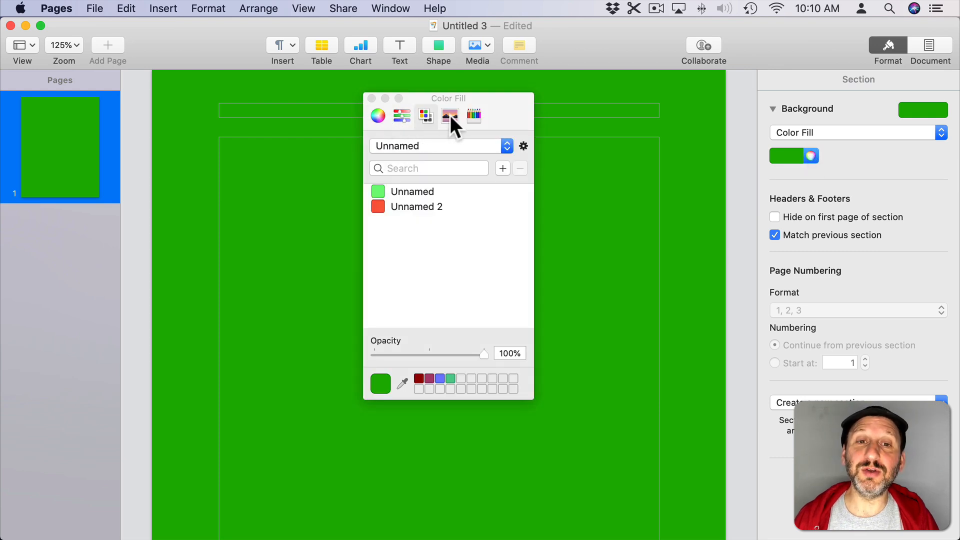
pyautogui.click(378, 115)
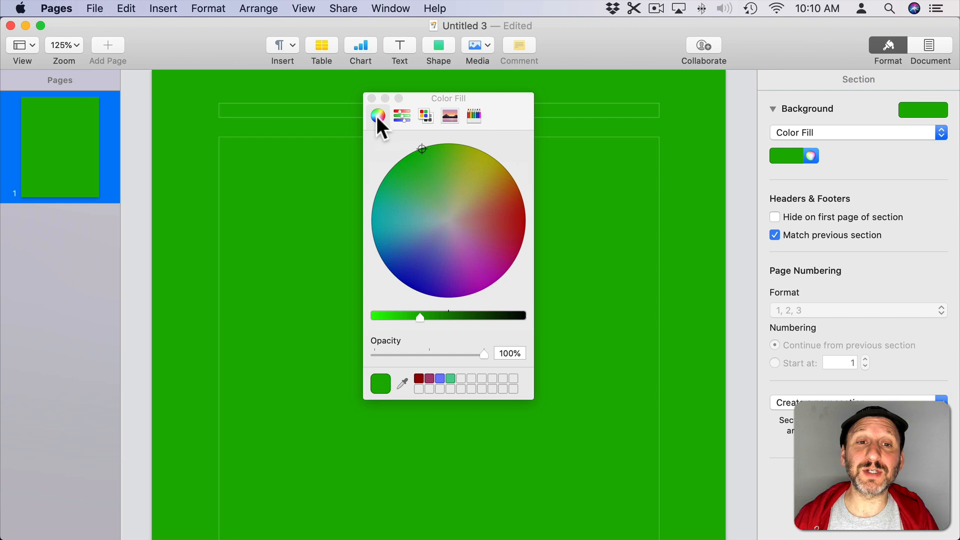
pyautogui.moveTo(478, 193)
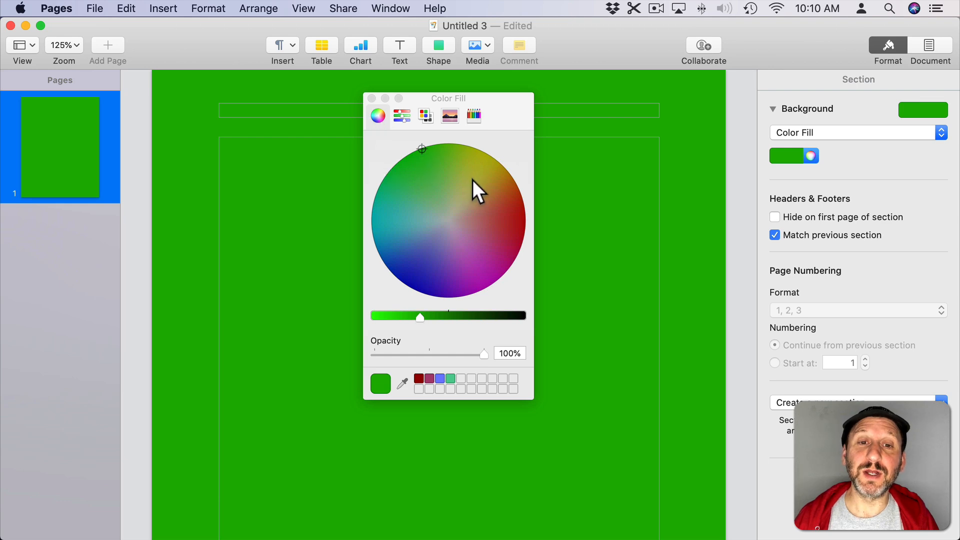
pyautogui.click(502, 216)
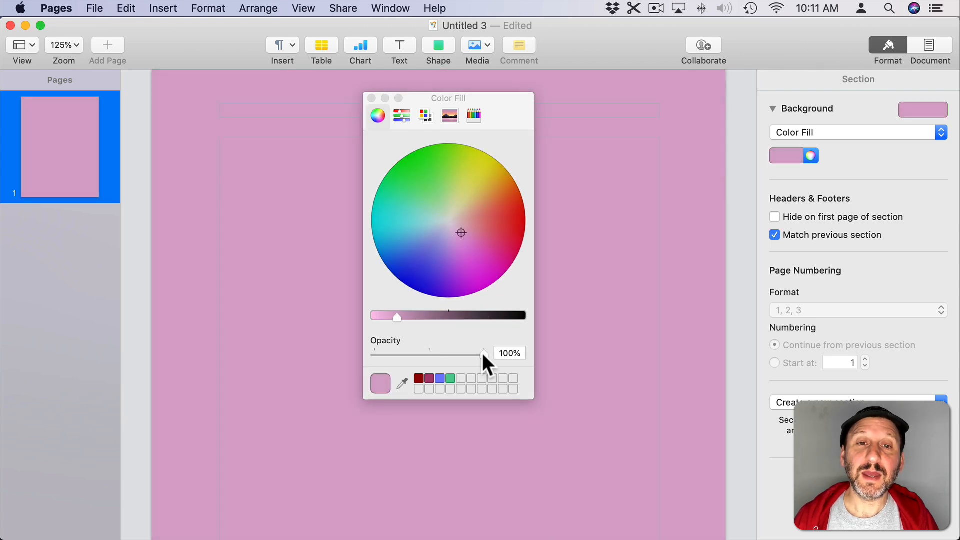
# Step: Experiment with the pink fill's Opacity slider and settle it back at full
pyautogui.moveTo(485, 355); pyautogui.dragTo(427, 355)
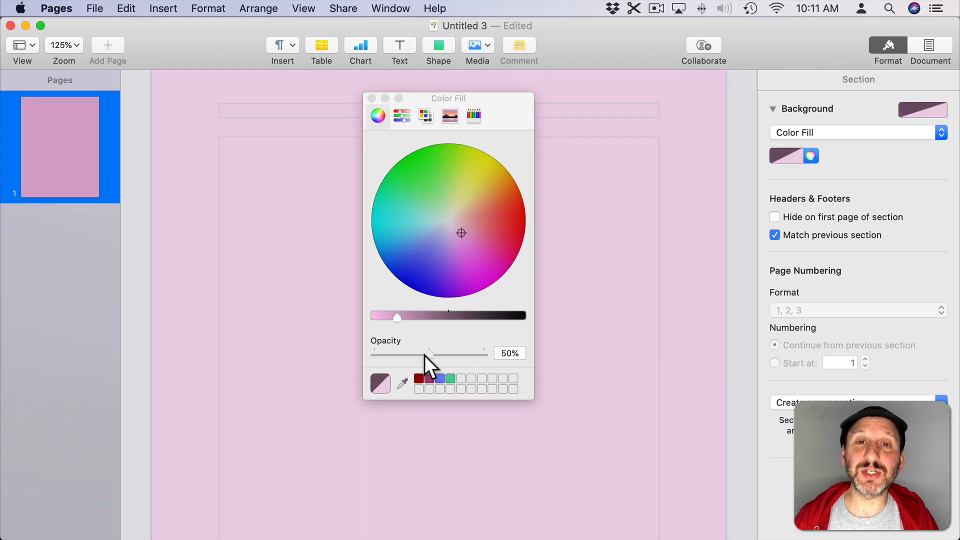
pyautogui.moveTo(426, 354); pyautogui.dragTo(404, 354)
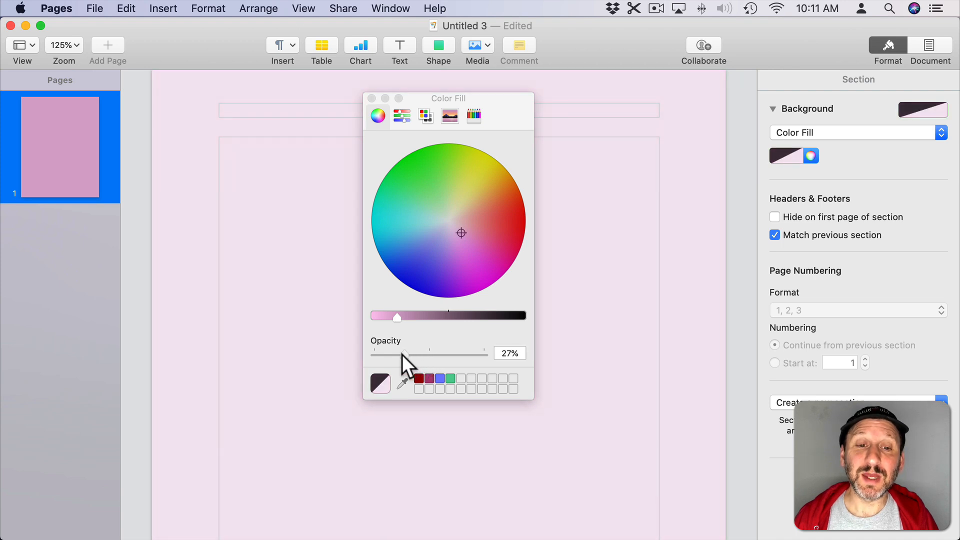
pyautogui.moveTo(401, 355); pyautogui.dragTo(429, 355)
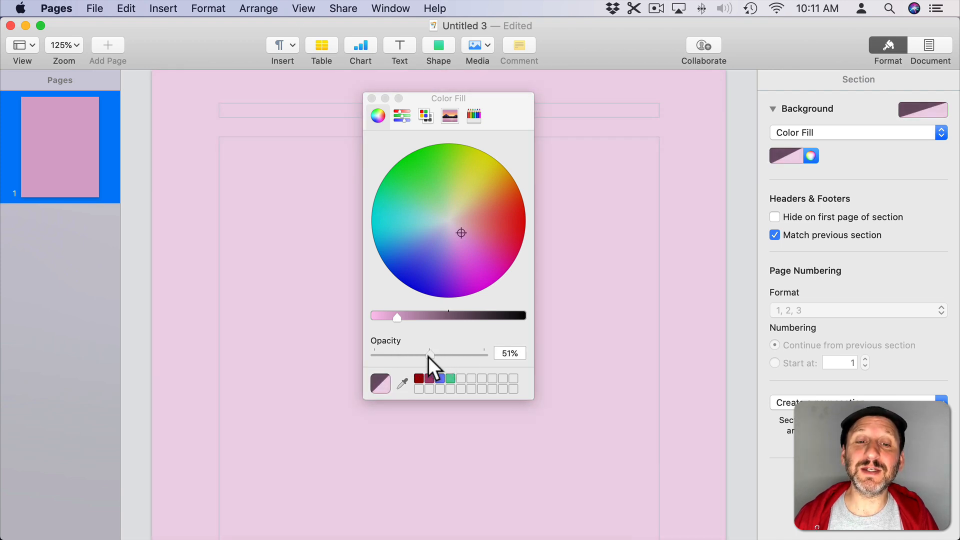
pyautogui.moveTo(429, 354); pyautogui.dragTo(422, 354)
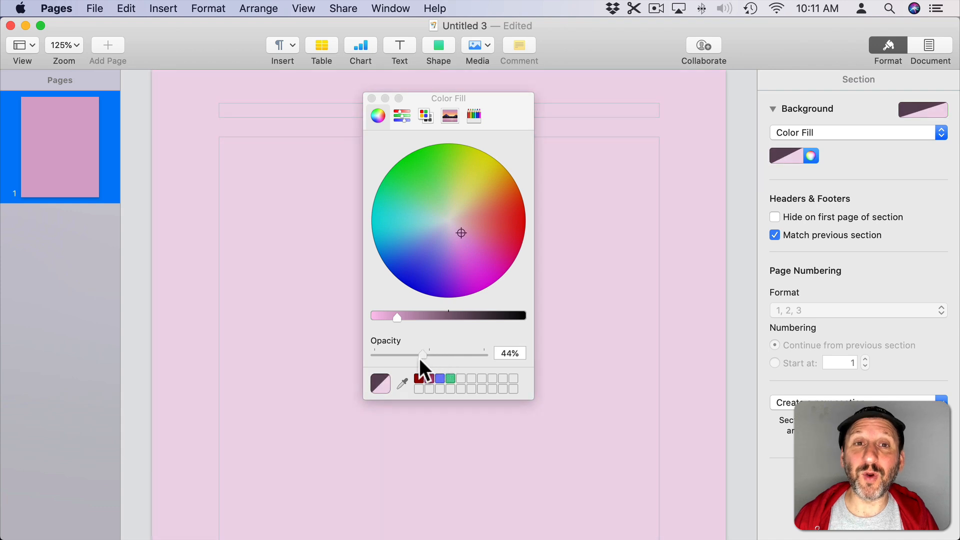
pyautogui.moveTo(422, 355); pyautogui.dragTo(485, 355)
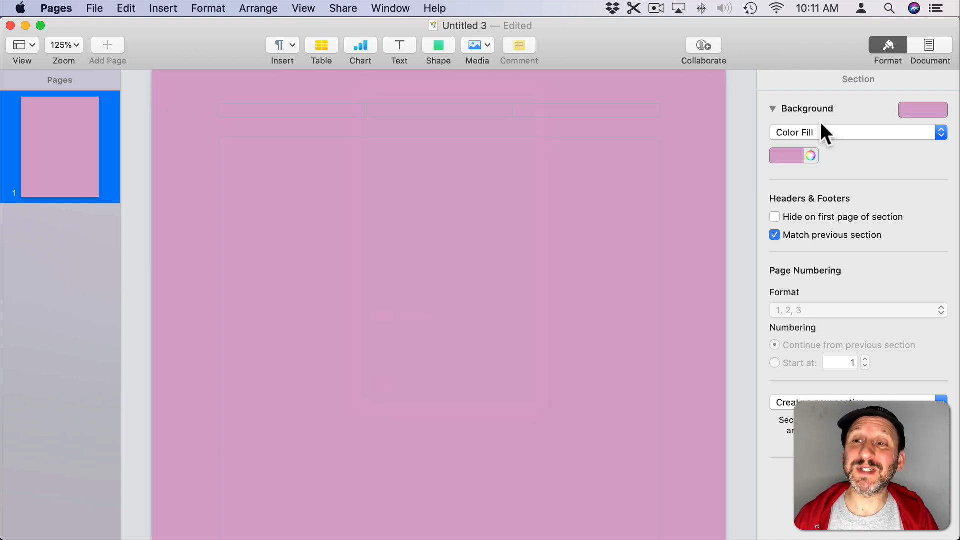
# Step: Switch the background to Gradient Fill and zoom to 50% to see the whole page
pyautogui.click(793, 132)
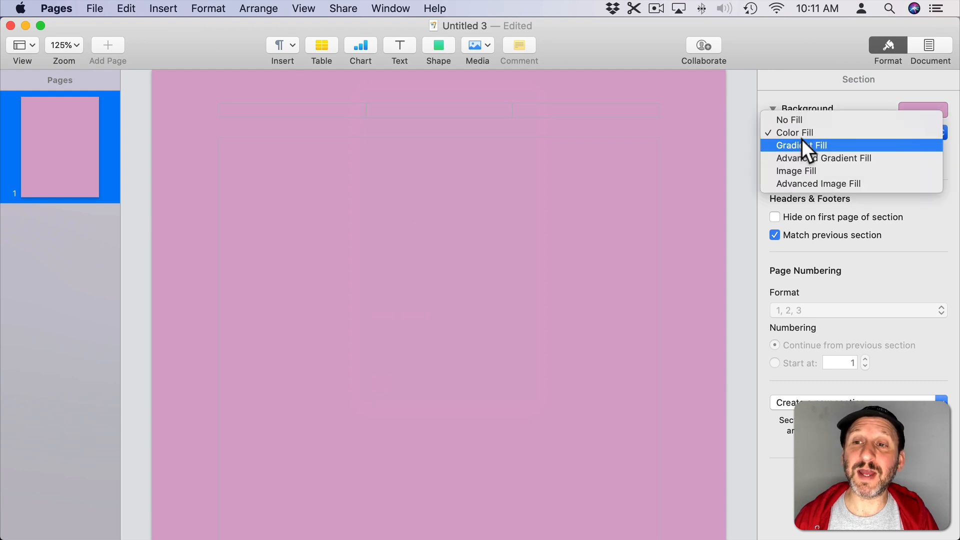
pyautogui.click(800, 145)
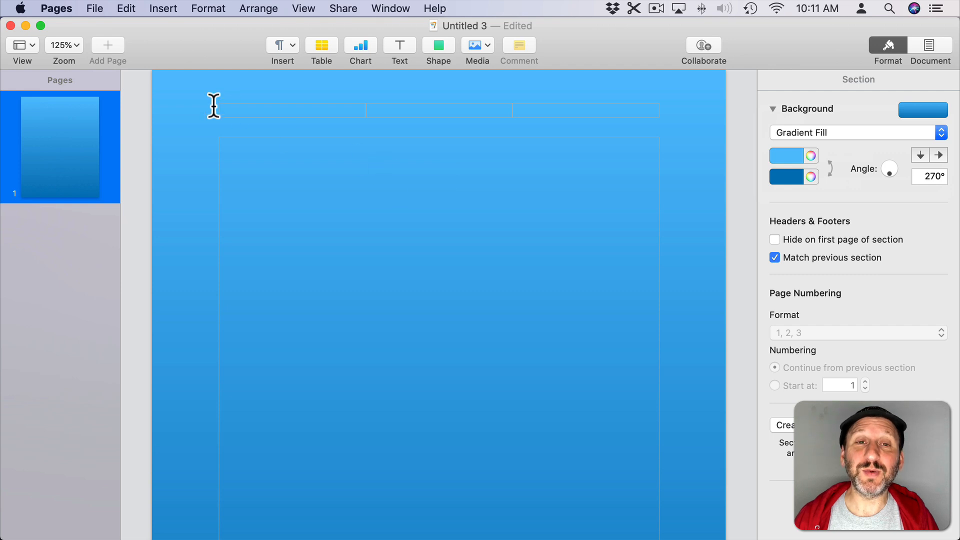
pyautogui.click(63, 45)
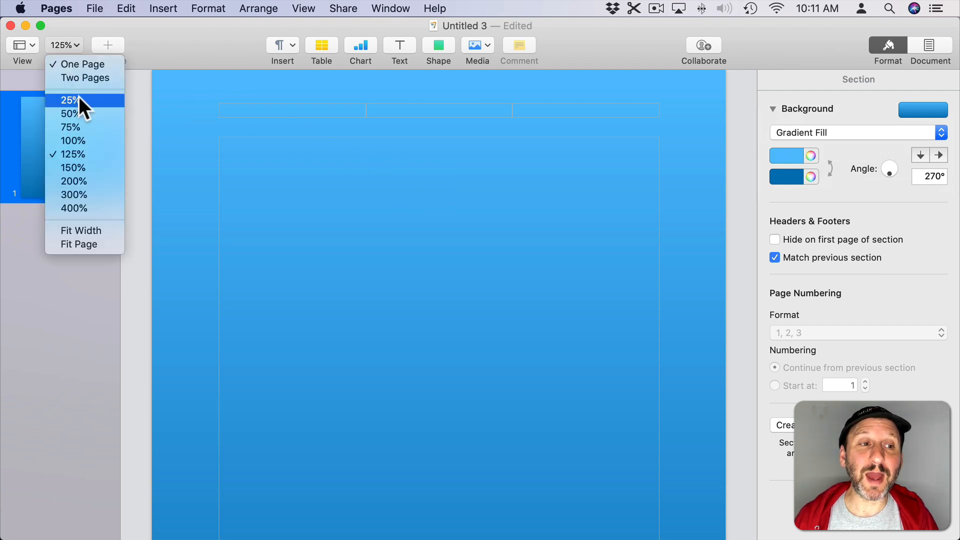
pyautogui.click(69, 113)
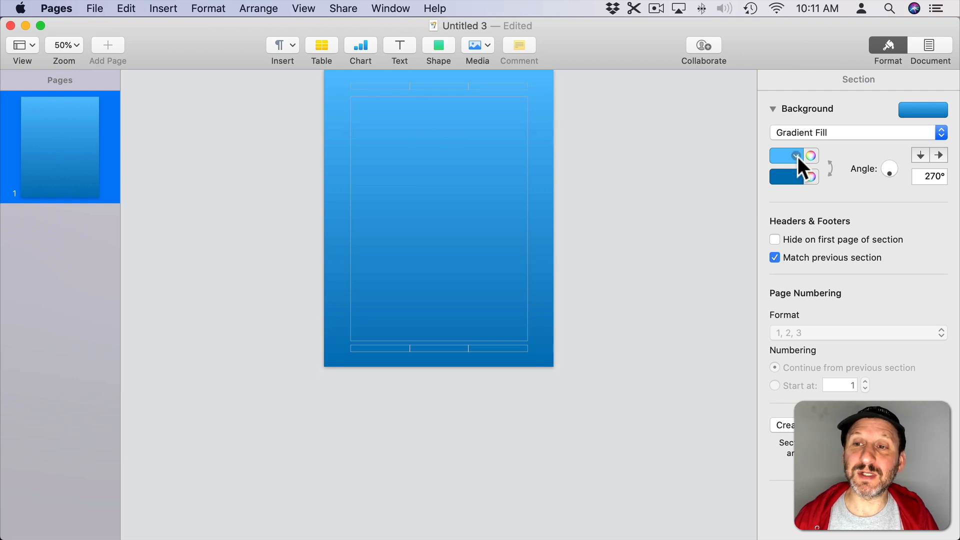
pyautogui.moveTo(796, 181)
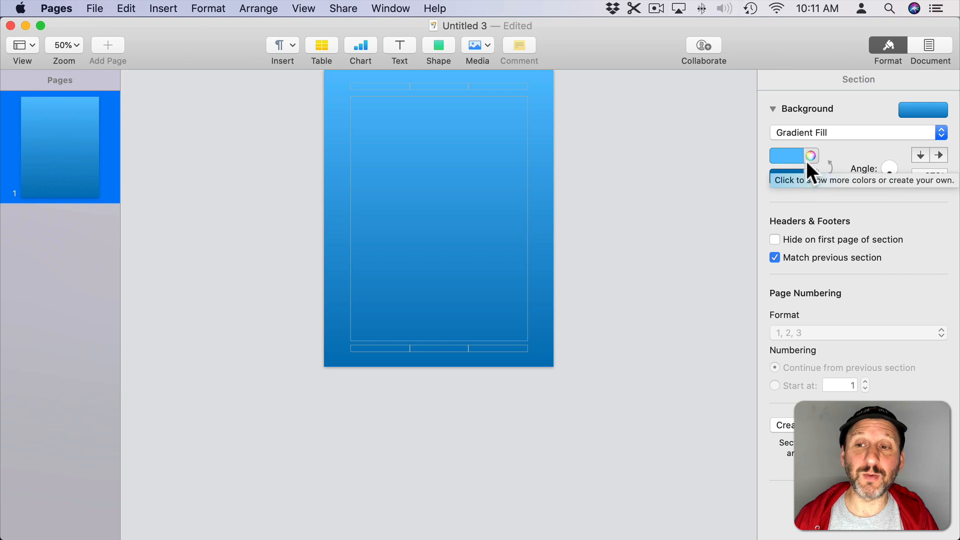
# Step: Set the gradient to green over red and make it run horizontally at 0°
pyautogui.click(787, 177)
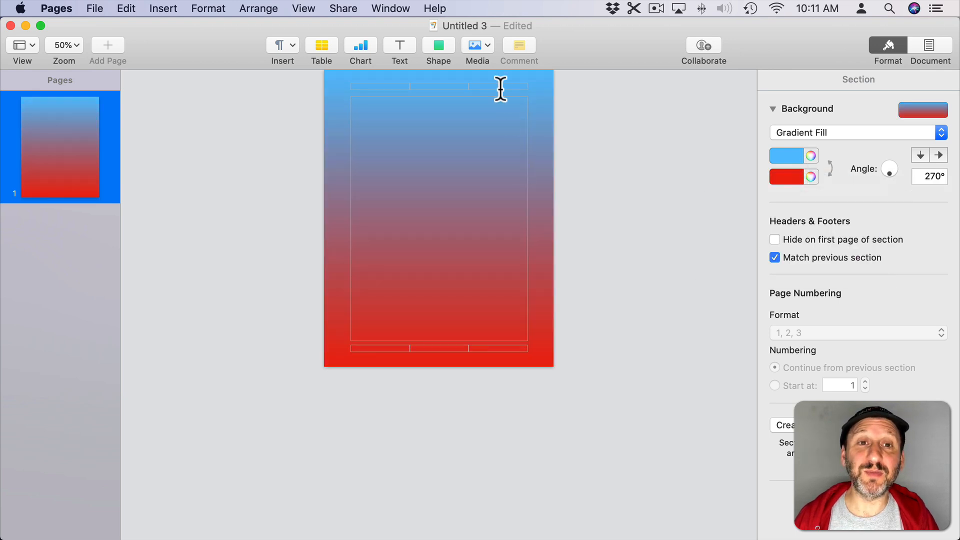
pyautogui.moveTo(703, 197)
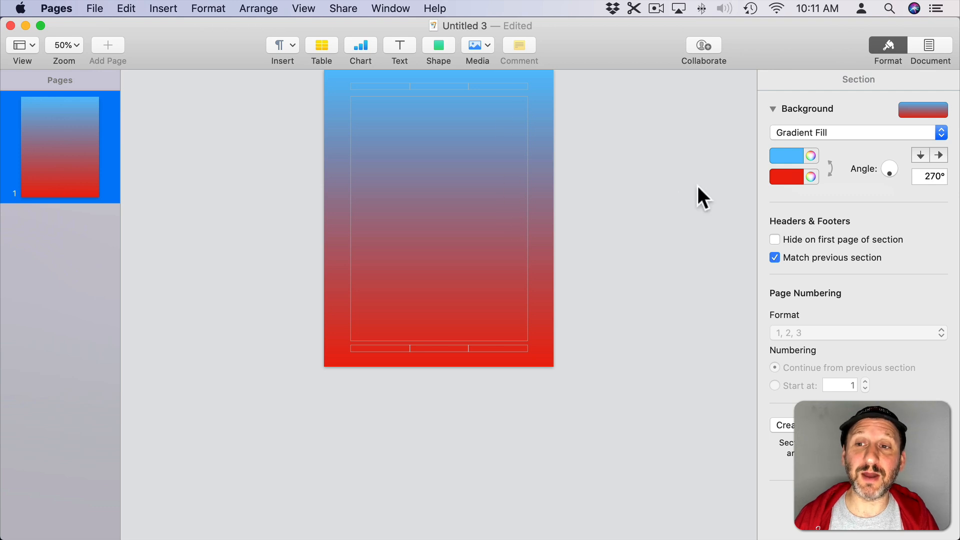
pyautogui.click(789, 156)
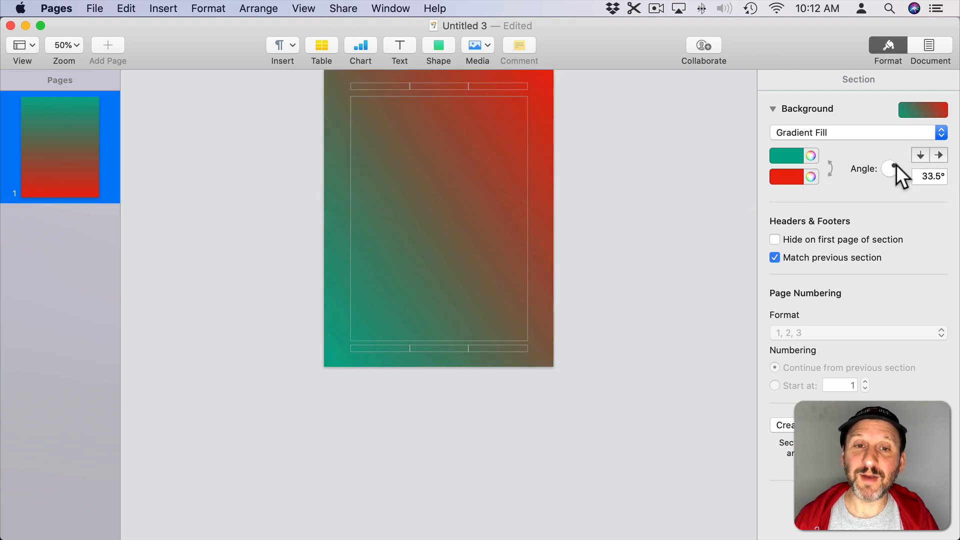
pyautogui.moveTo(891, 169); pyautogui.dragTo(897, 165)
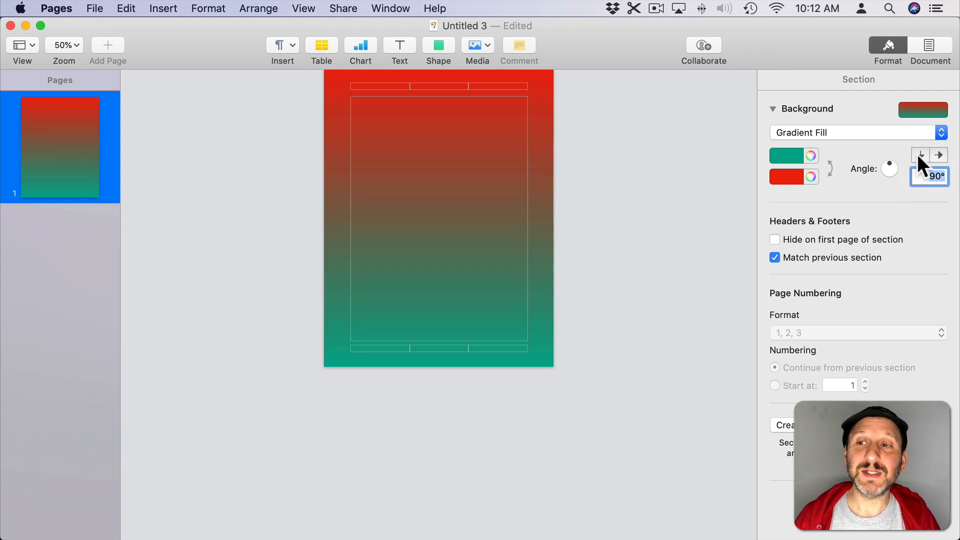
pyautogui.click(920, 154)
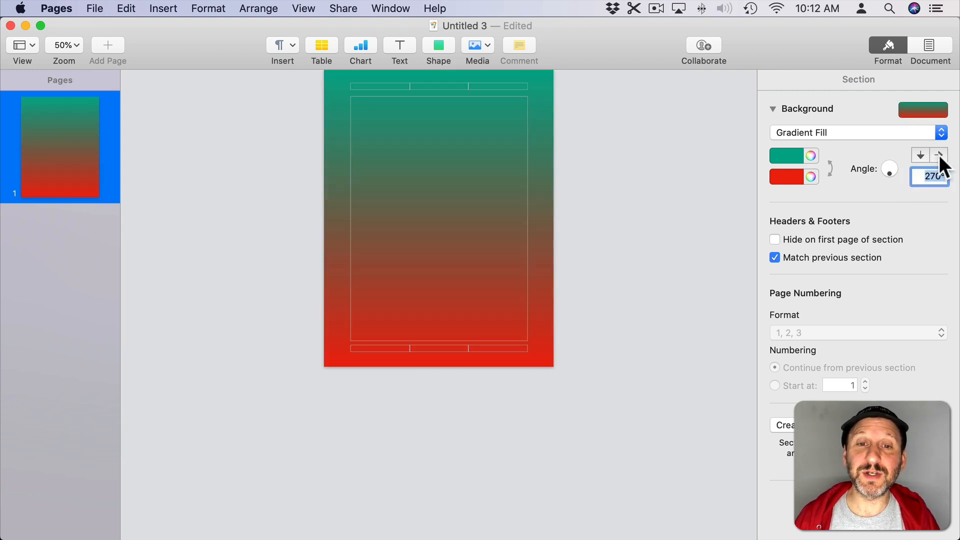
pyautogui.click(938, 154)
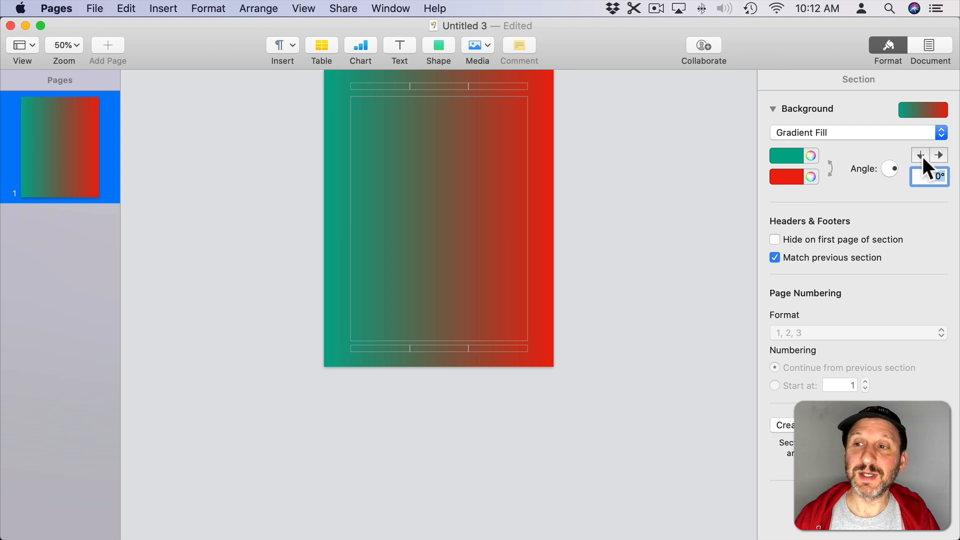
pyautogui.click(920, 153)
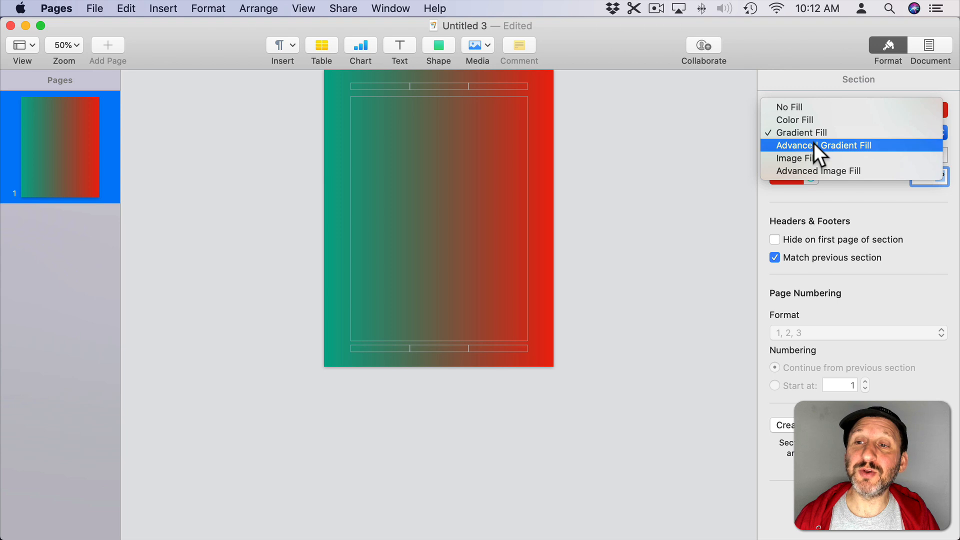
# Step: Use Advanced Gradient Fill with a new middle colour stop set to yellow
pyautogui.click(823, 145)
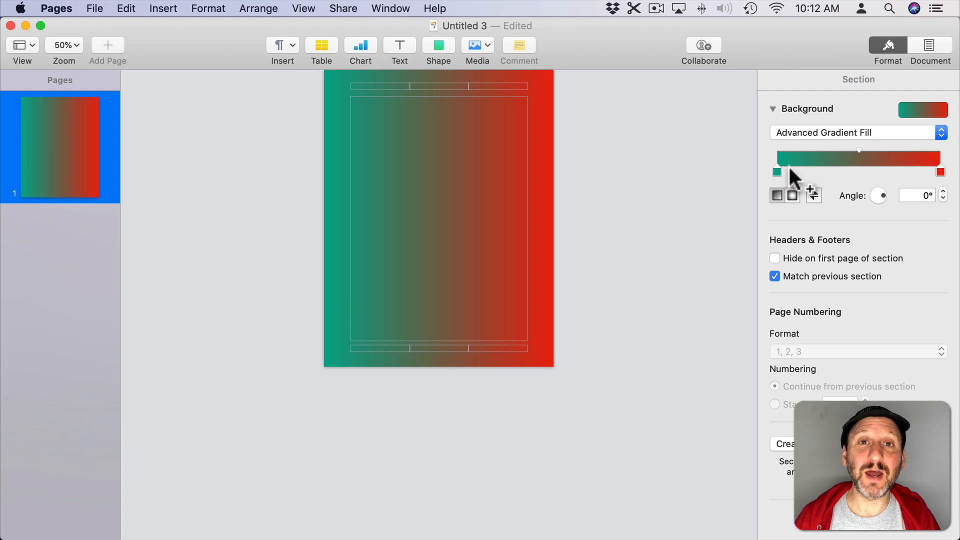
pyautogui.moveTo(817, 165)
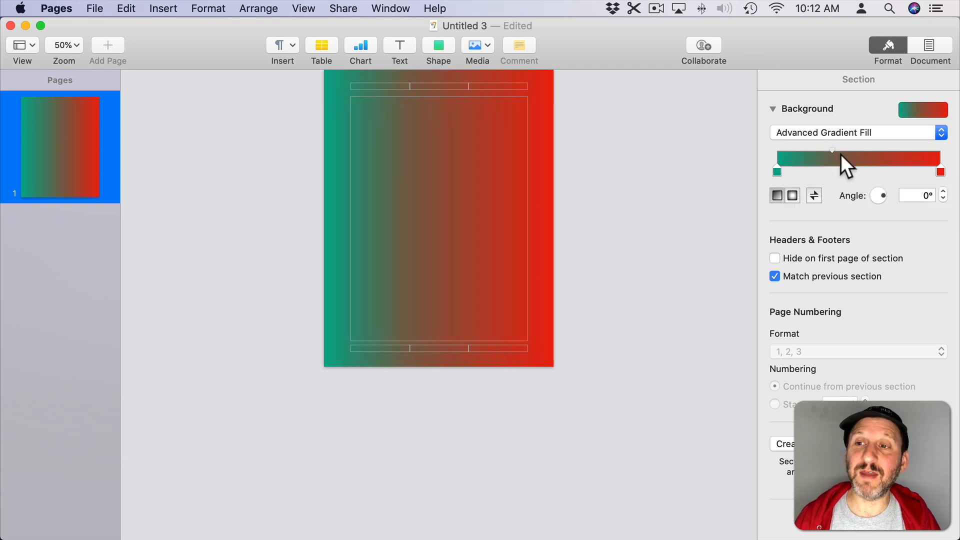
pyautogui.moveTo(831, 149); pyautogui.dragTo(853, 149)
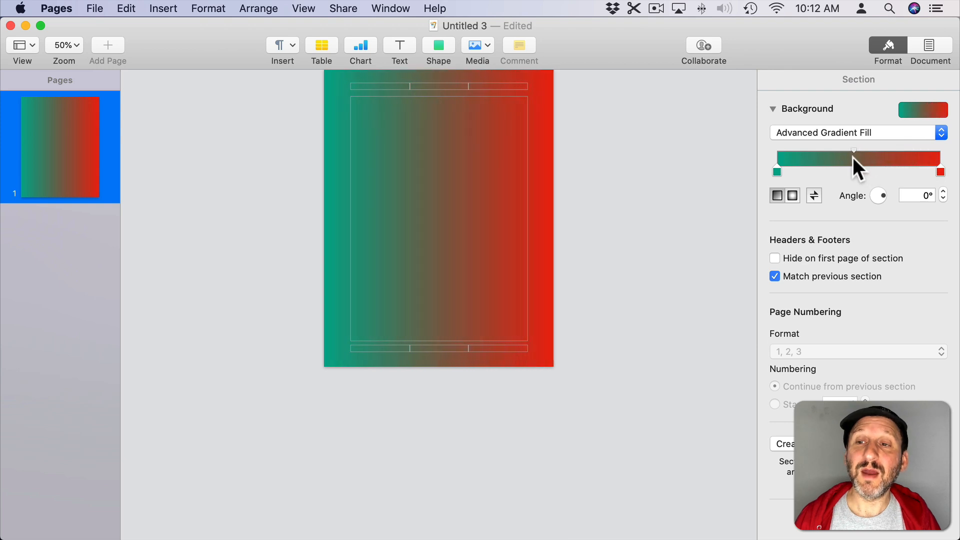
pyautogui.moveTo(823, 178)
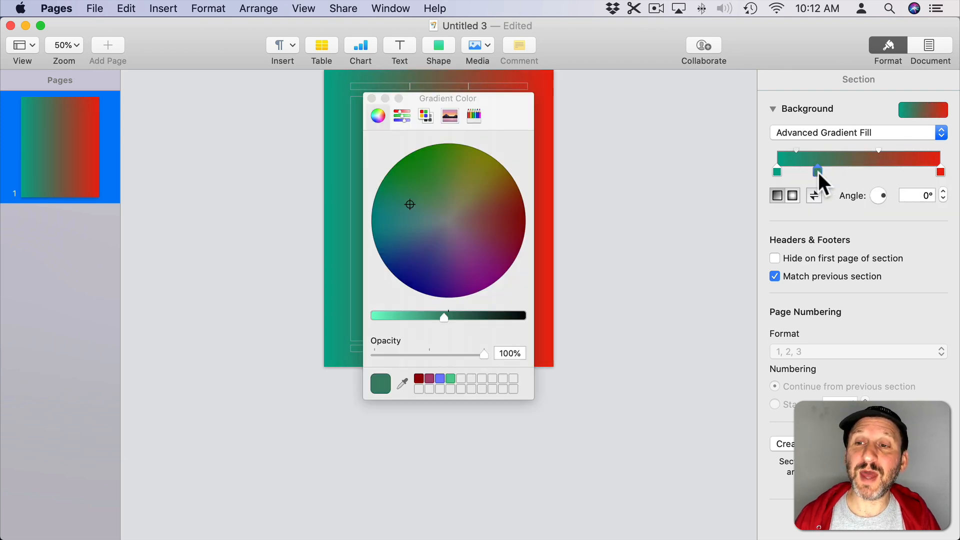
pyautogui.moveTo(817, 170); pyautogui.dragTo(853, 170)
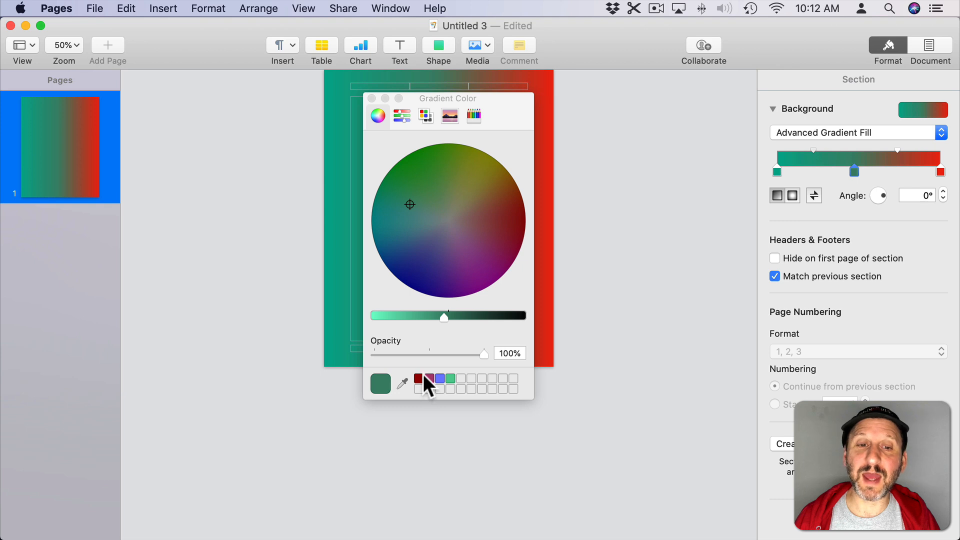
pyautogui.click(480, 169)
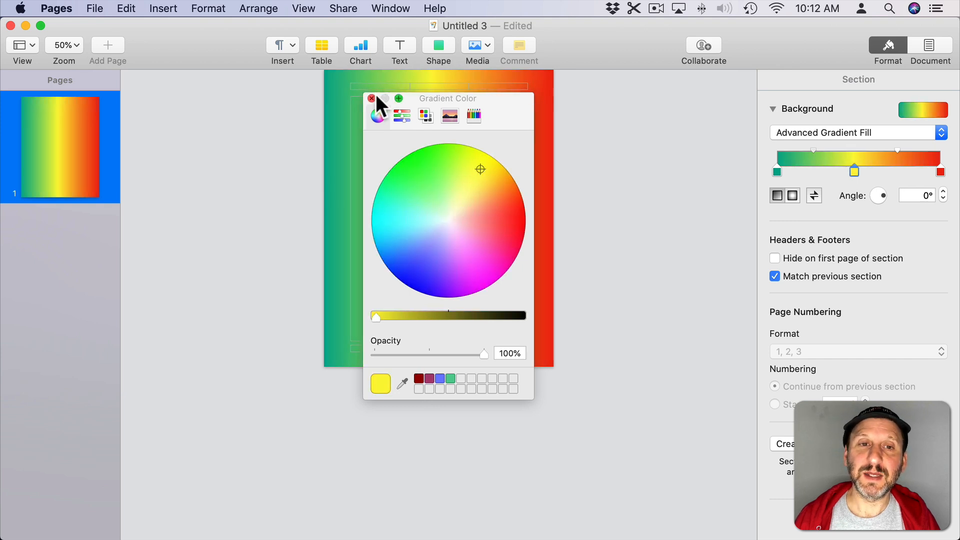
pyautogui.click(371, 98)
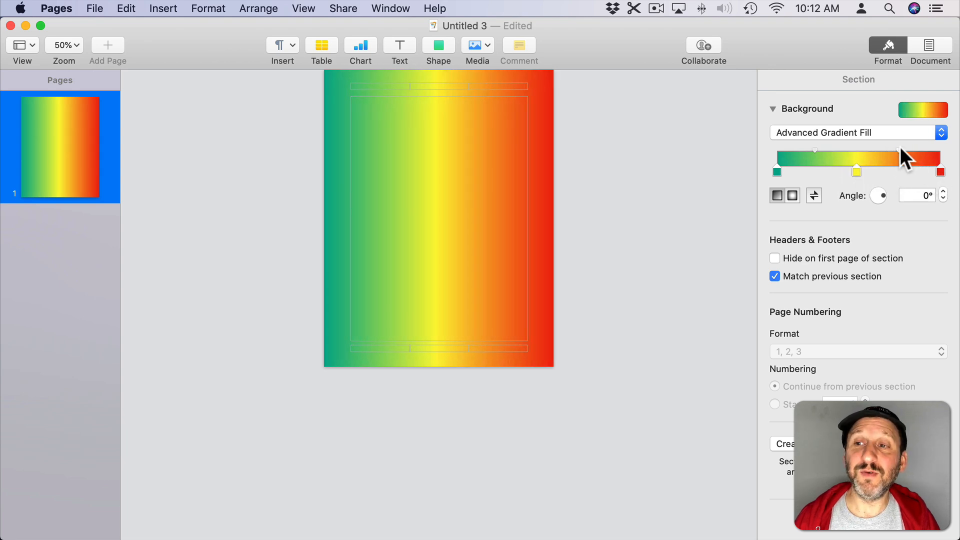
# Step: Narrow the yellow band and add a blue colour stop near the green end
pyautogui.moveTo(912, 159); pyautogui.dragTo(924, 159)
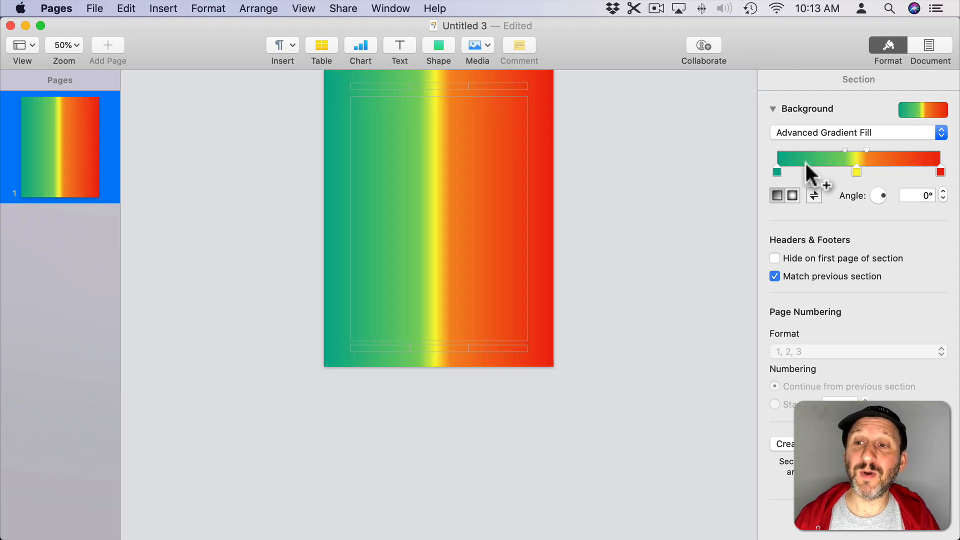
pyautogui.click(940, 172)
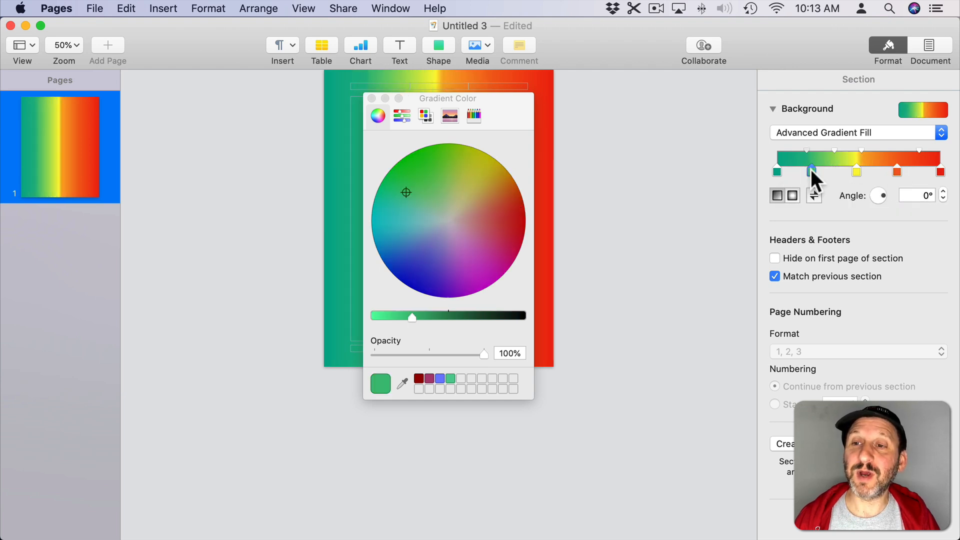
pyautogui.click(495, 196)
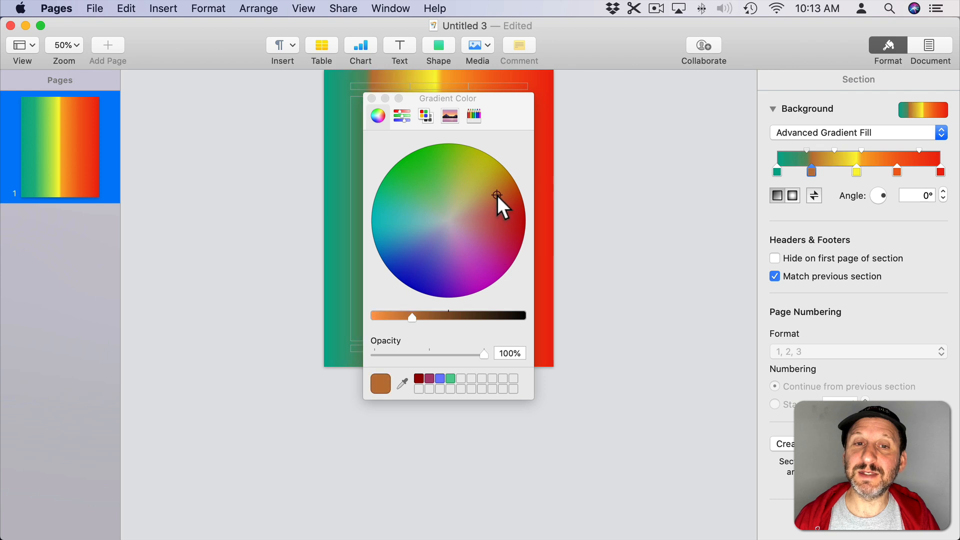
pyautogui.click(416, 272)
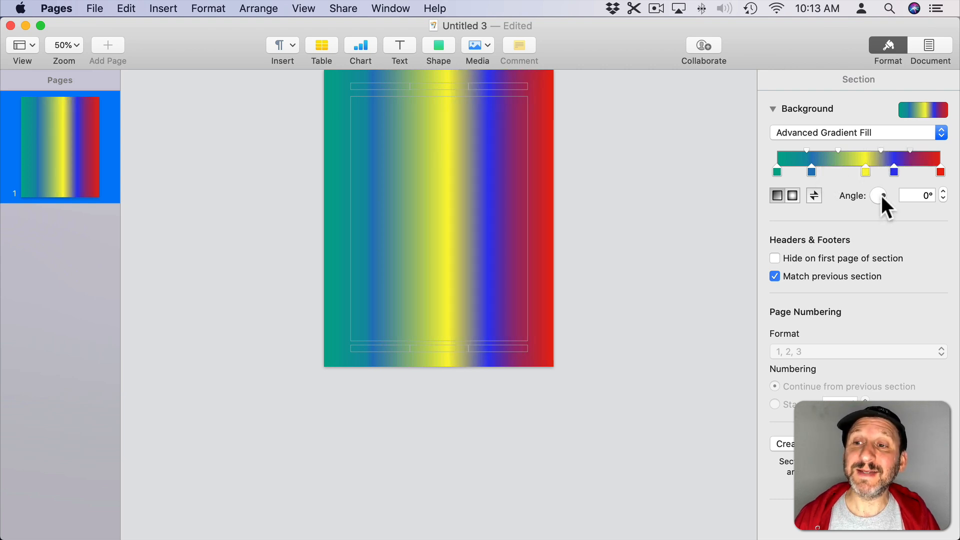
# Step: Tilt the gradient diagonally to about 21° with the Angle wheel
pyautogui.moveTo(877, 195); pyautogui.dragTo(885, 202)
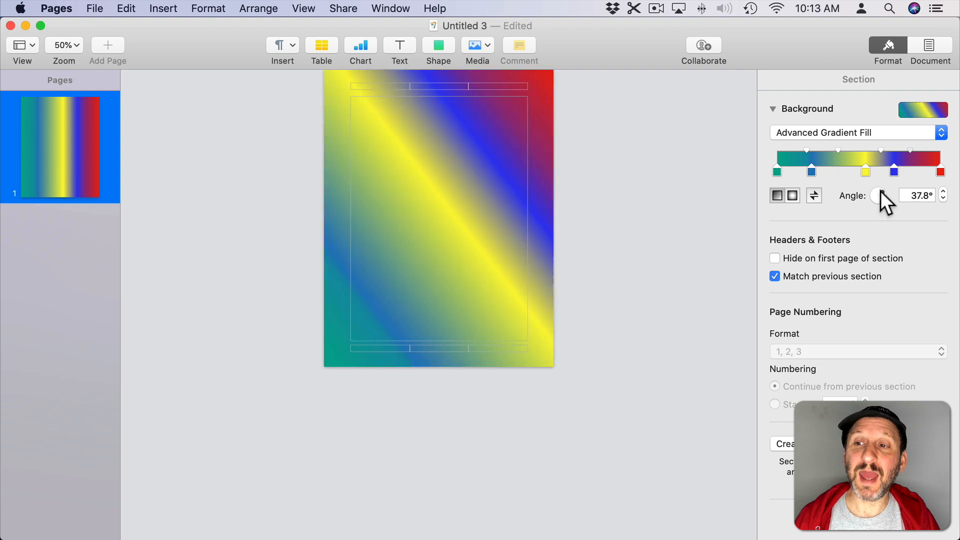
pyautogui.moveTo(888, 195); pyautogui.dragTo(876, 202)
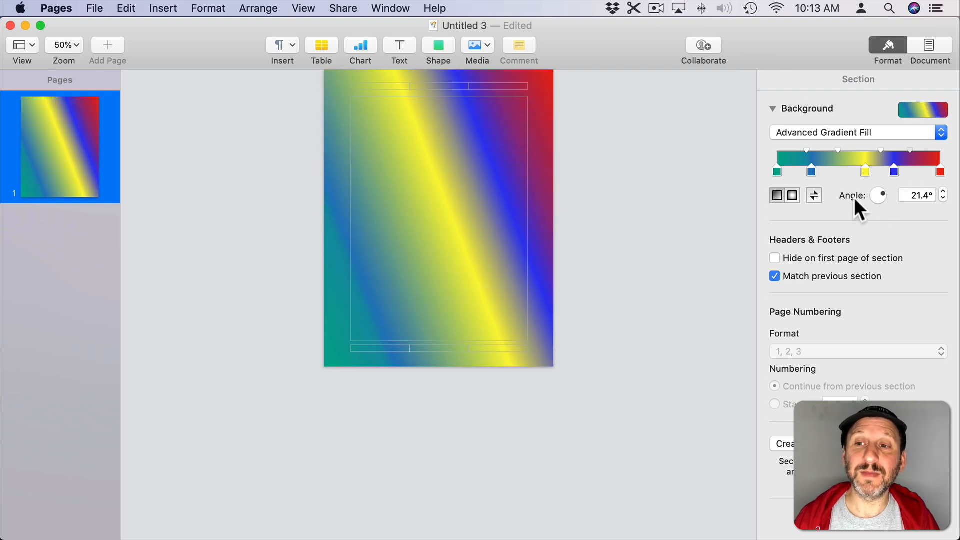
pyautogui.moveTo(942, 173)
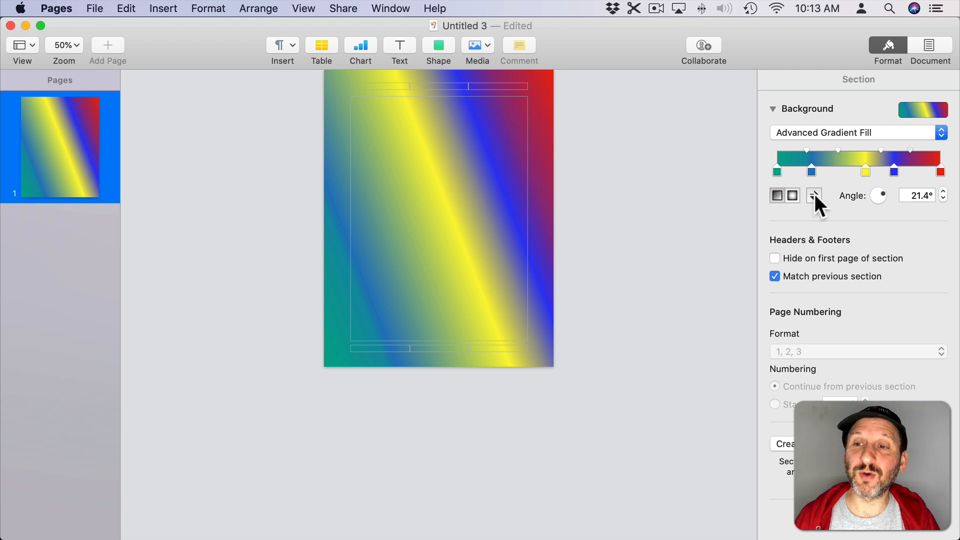
# Step: Add a stop, reverse the gradient colours and rework it into a pale mint-to-lavender gradient at 135°
pyautogui.click(814, 195)
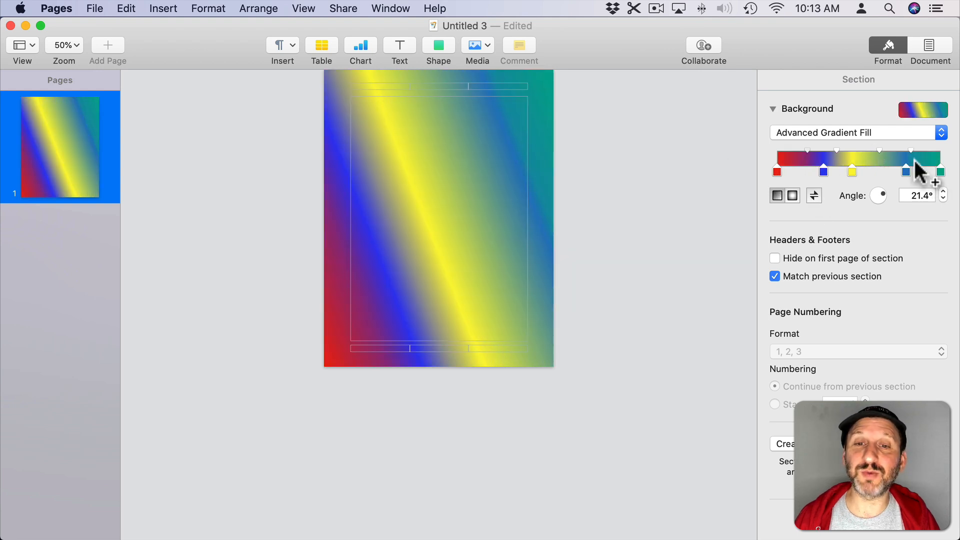
pyautogui.click(814, 195)
pyautogui.write('270')
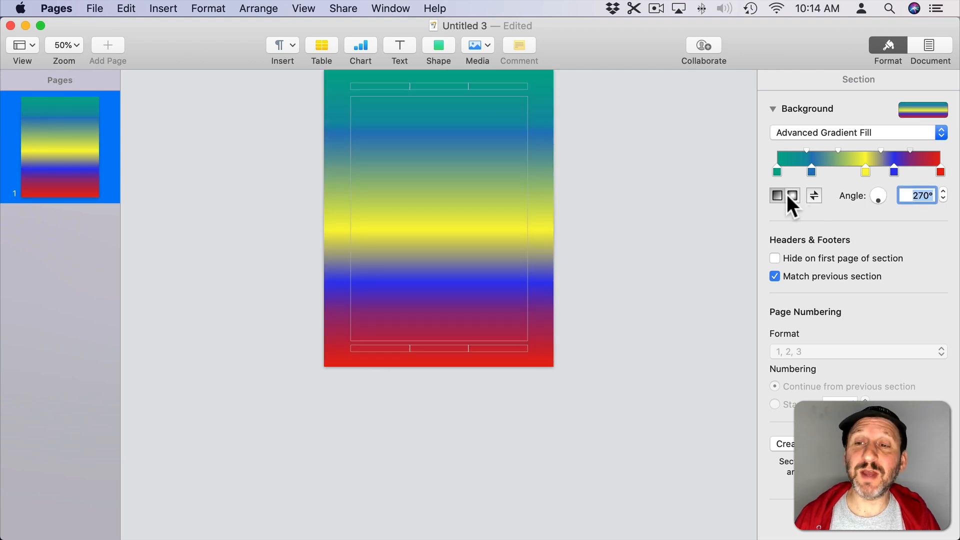
pyautogui.click(792, 195)
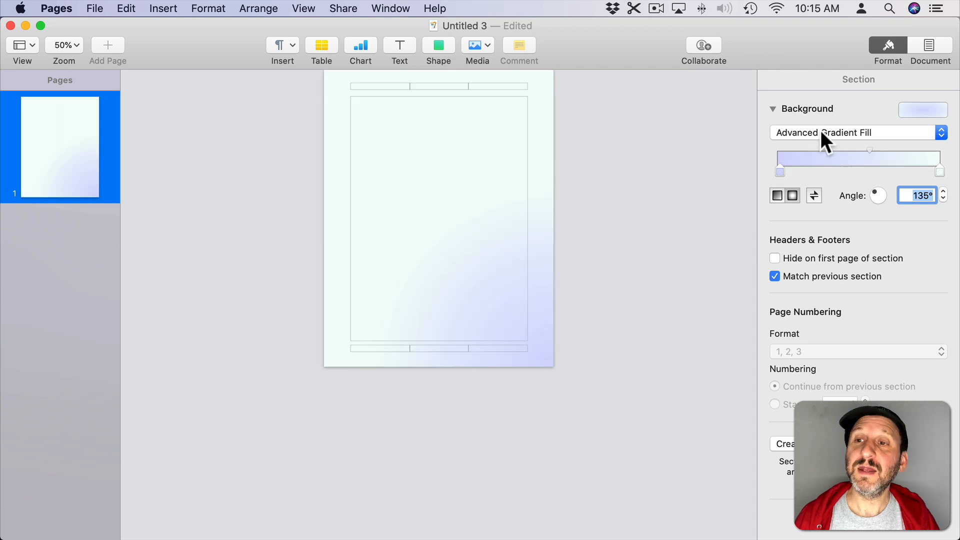
# Step: Switch to Image Fill and try the grey texture at Original Size and Stretch
pyautogui.click(857, 132)
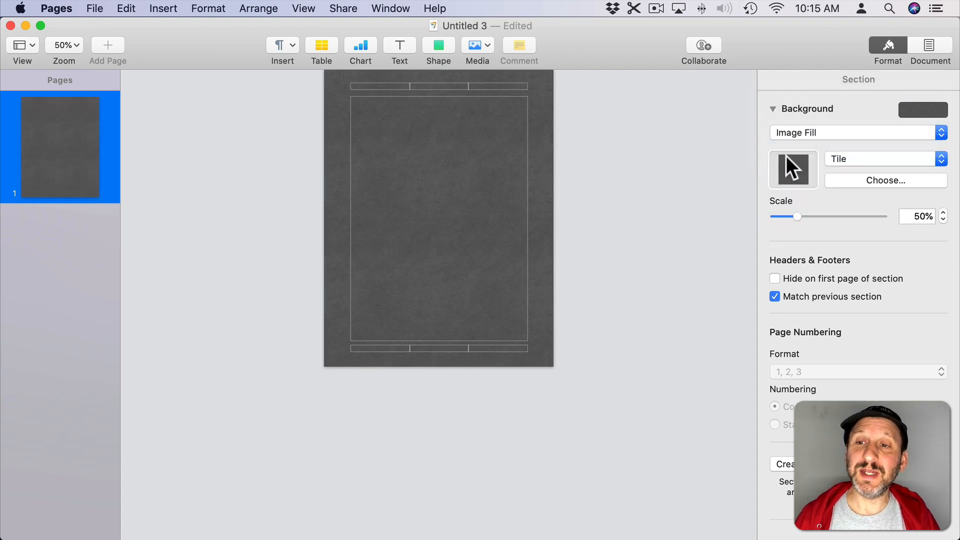
pyautogui.moveTo(793, 178)
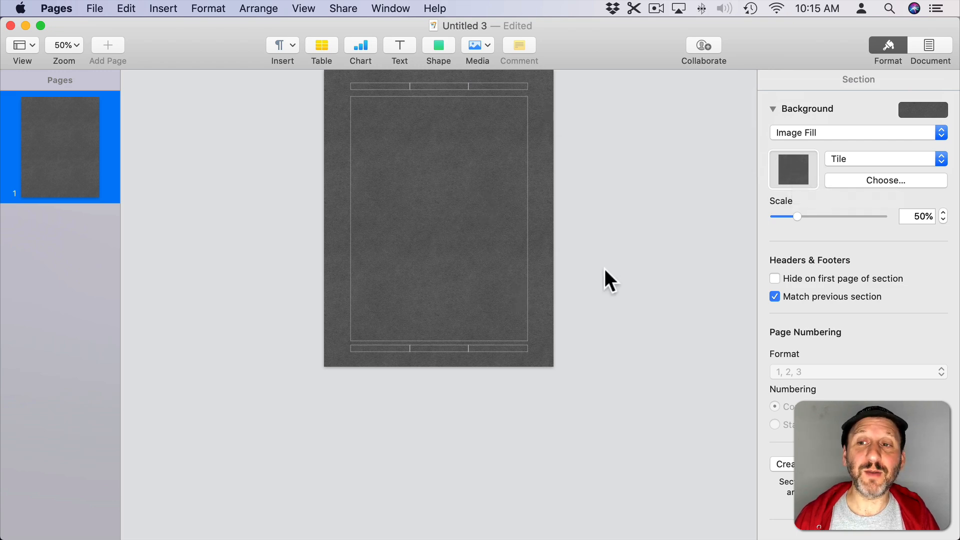
pyautogui.moveTo(854, 166)
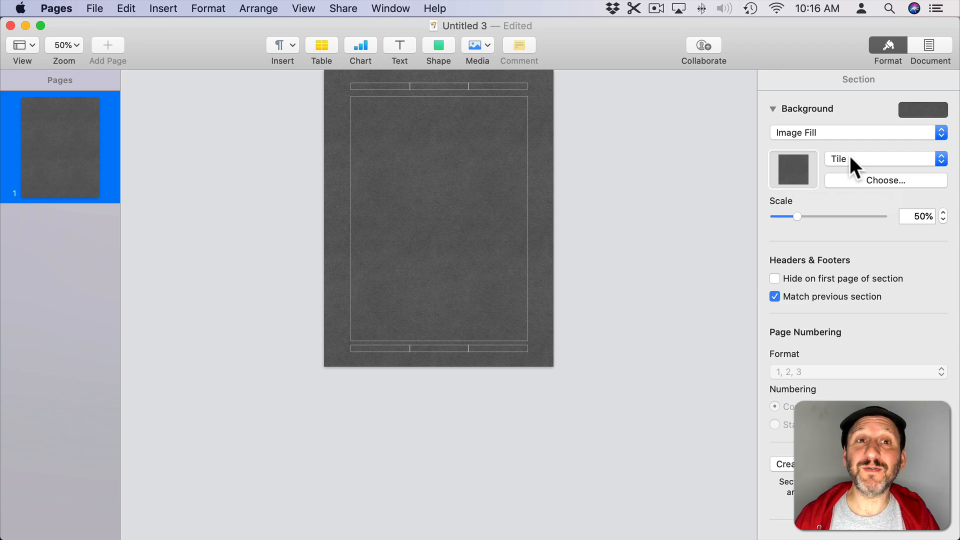
pyautogui.click(882, 159)
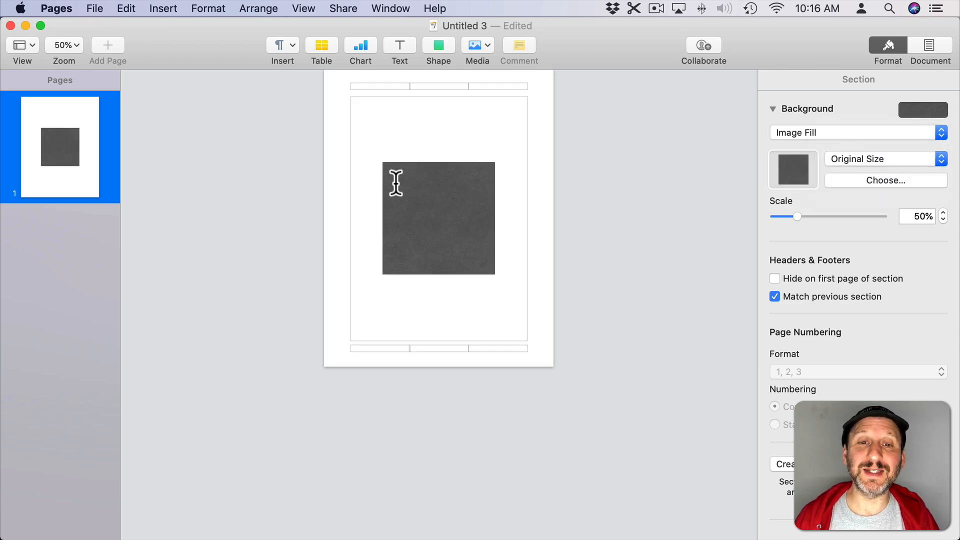
pyautogui.moveTo(419, 241)
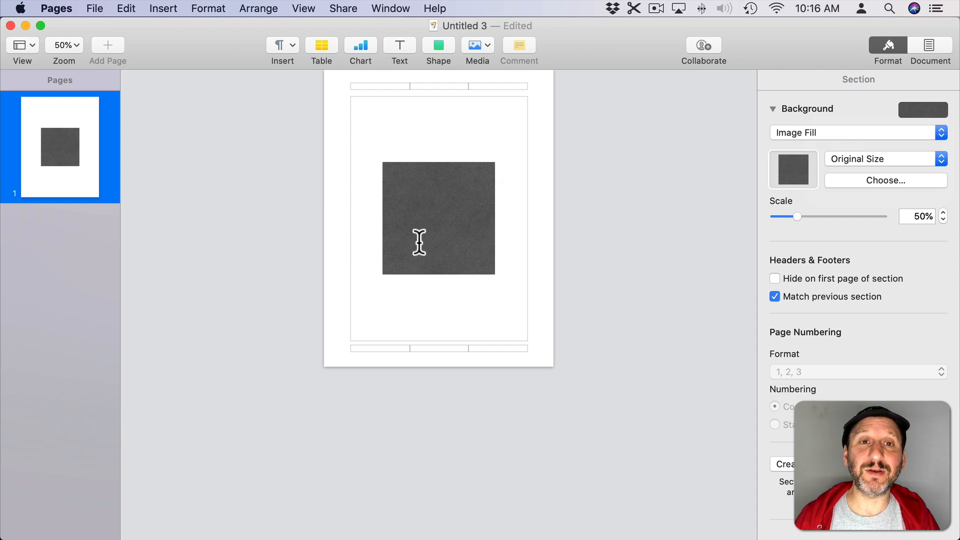
pyautogui.click(883, 159)
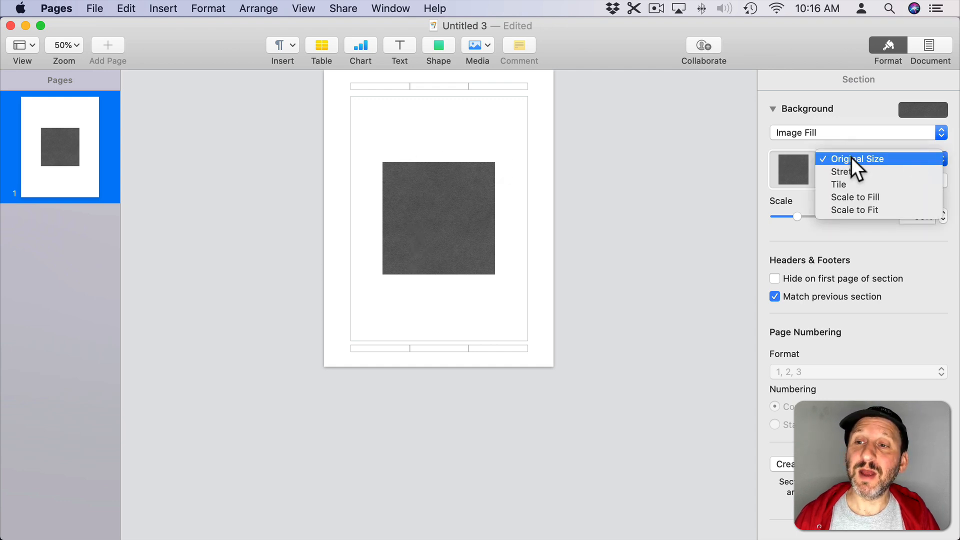
pyautogui.click(844, 171)
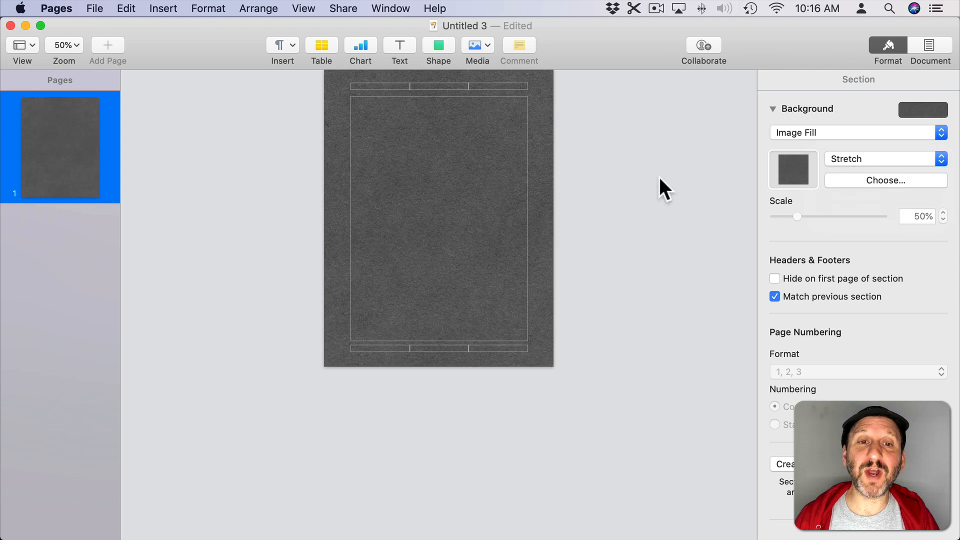
pyautogui.moveTo(613, 247)
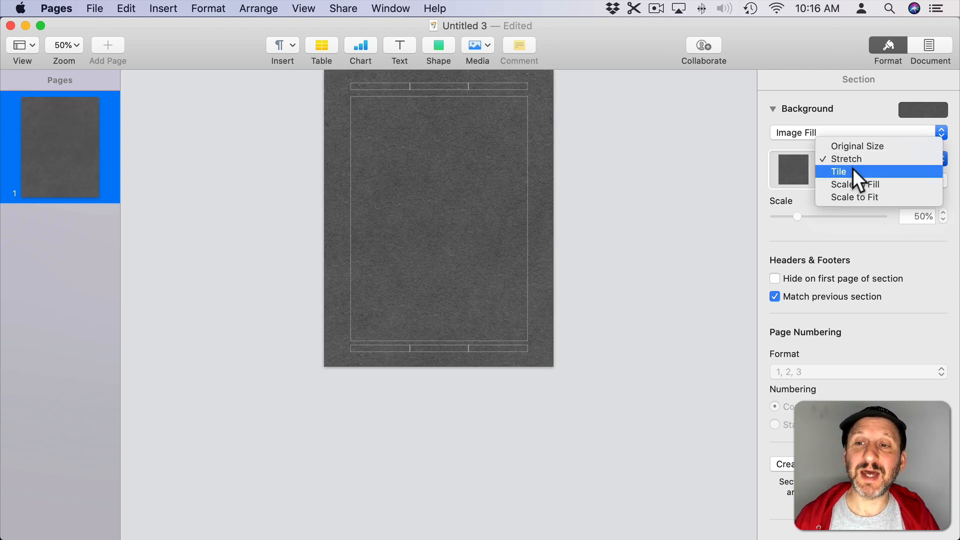
# Step: Tile the texture and drag the Scale slider down to 10%
pyautogui.click(839, 171)
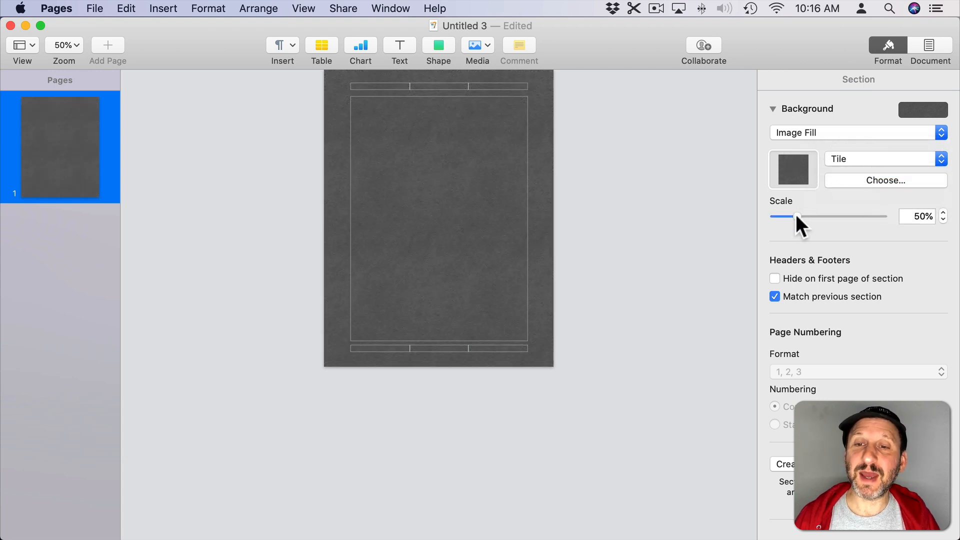
pyautogui.moveTo(795, 216); pyautogui.dragTo(799, 216)
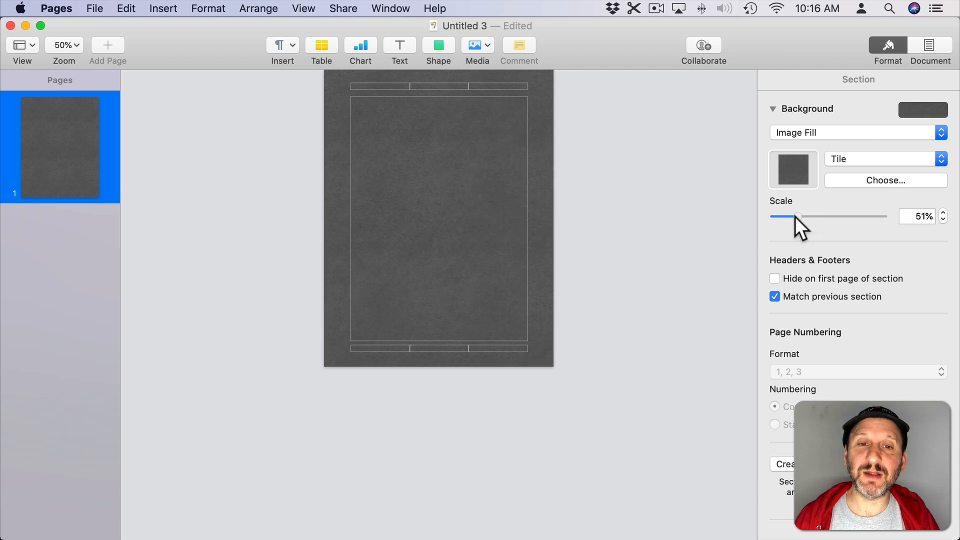
pyautogui.moveTo(798, 216); pyautogui.dragTo(774, 216)
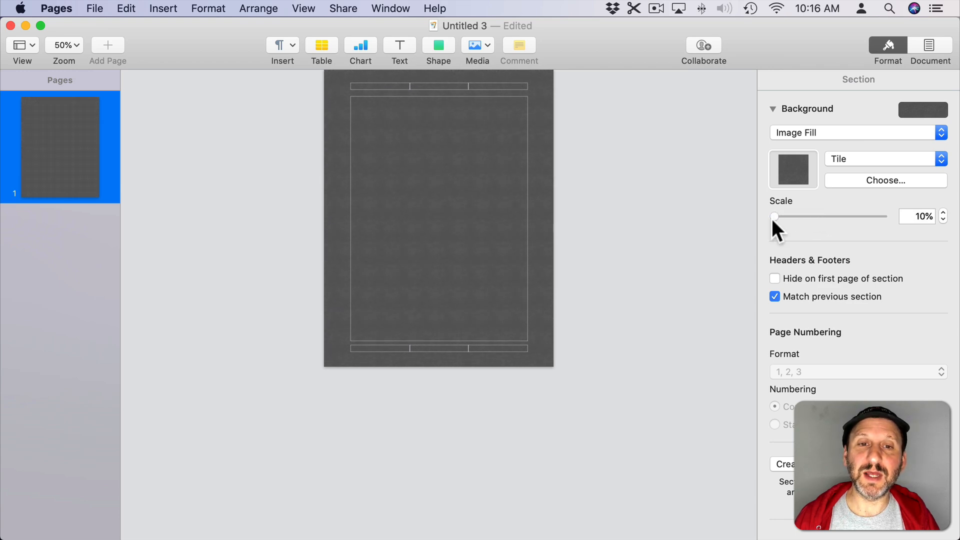
pyautogui.moveTo(844, 189)
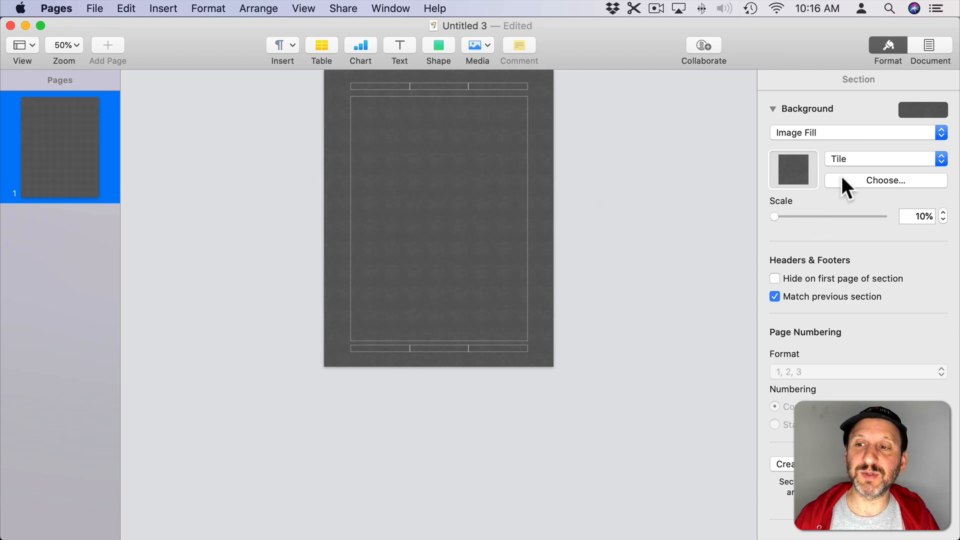
# Step: Try Scale to Fill and Scale to Fit, then drop the flamingo JPG into the image well
pyautogui.click(882, 159)
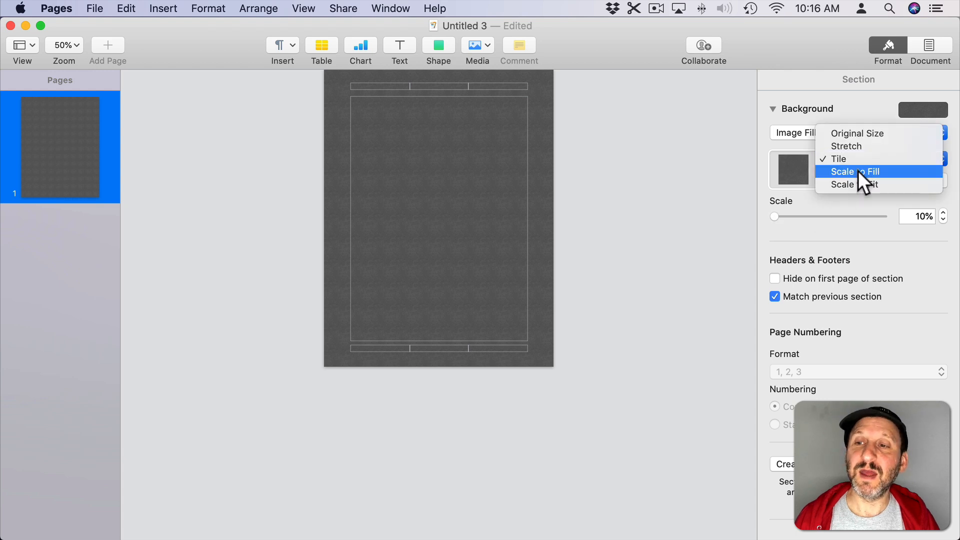
pyautogui.click(854, 171)
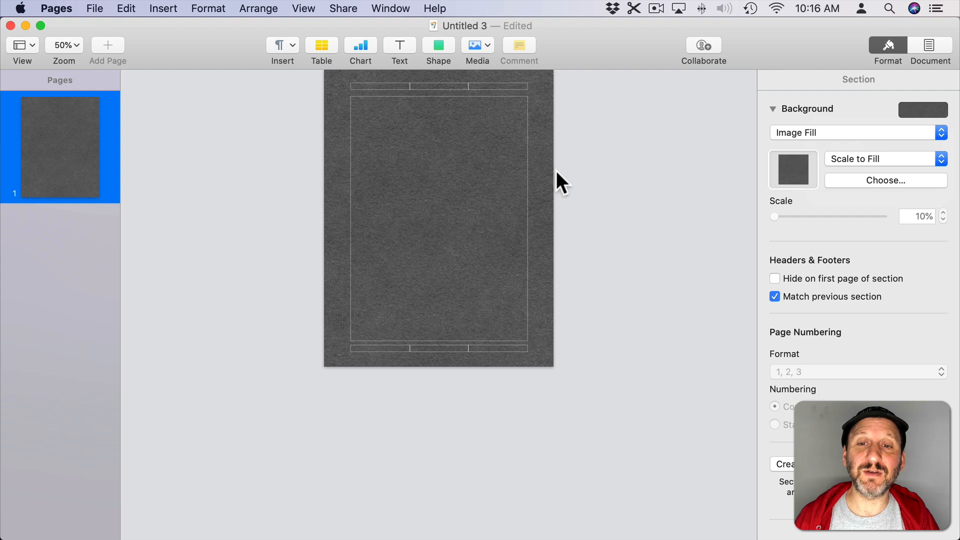
pyautogui.click(884, 159)
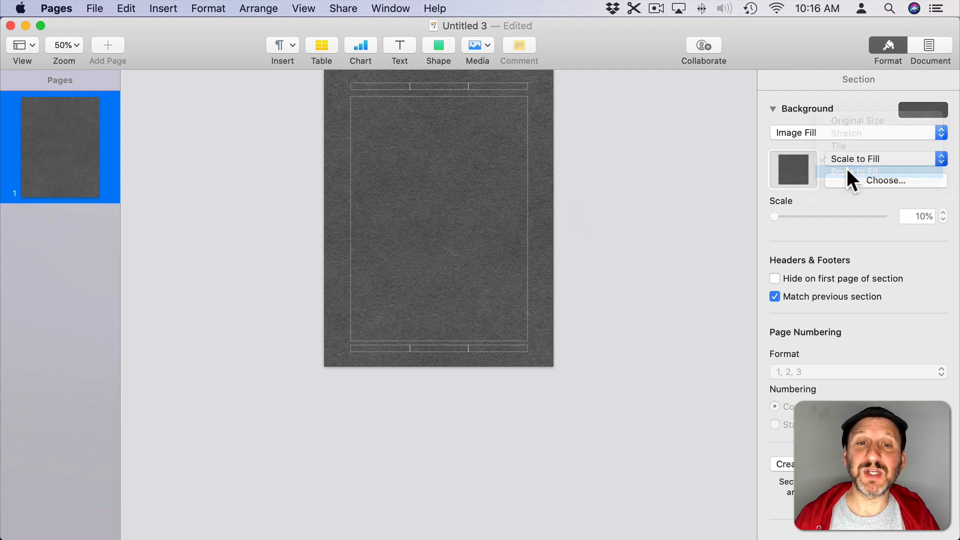
pyautogui.click(852, 171)
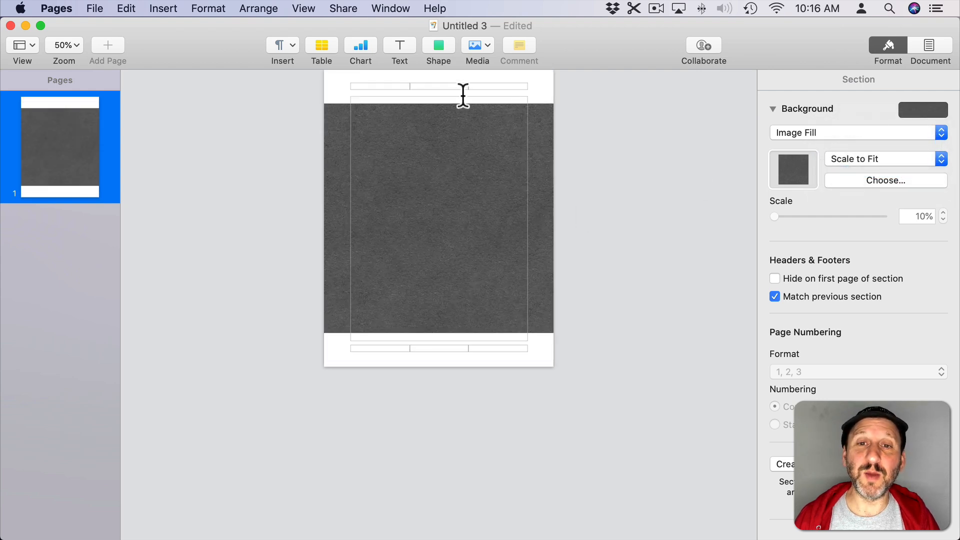
pyautogui.moveTo(353, 138)
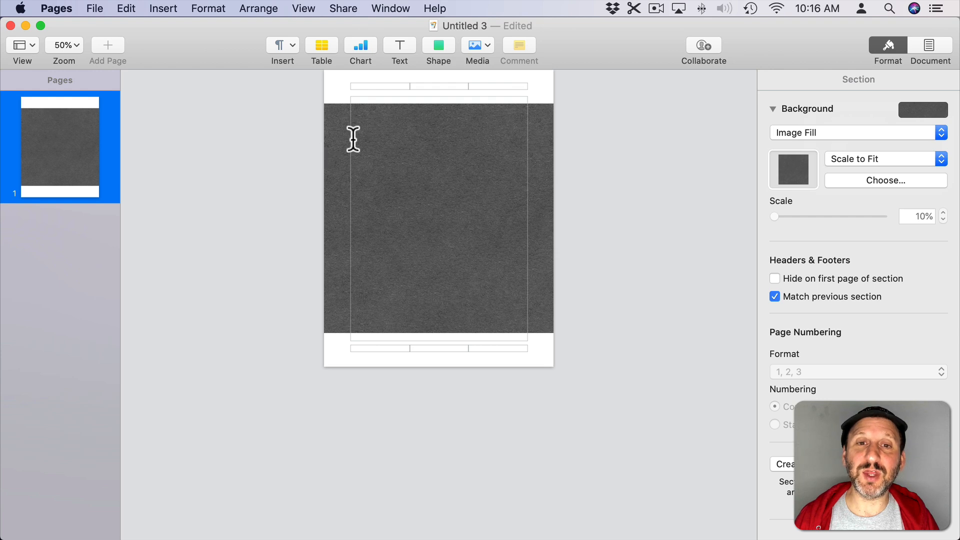
pyautogui.moveTo(482, 120)
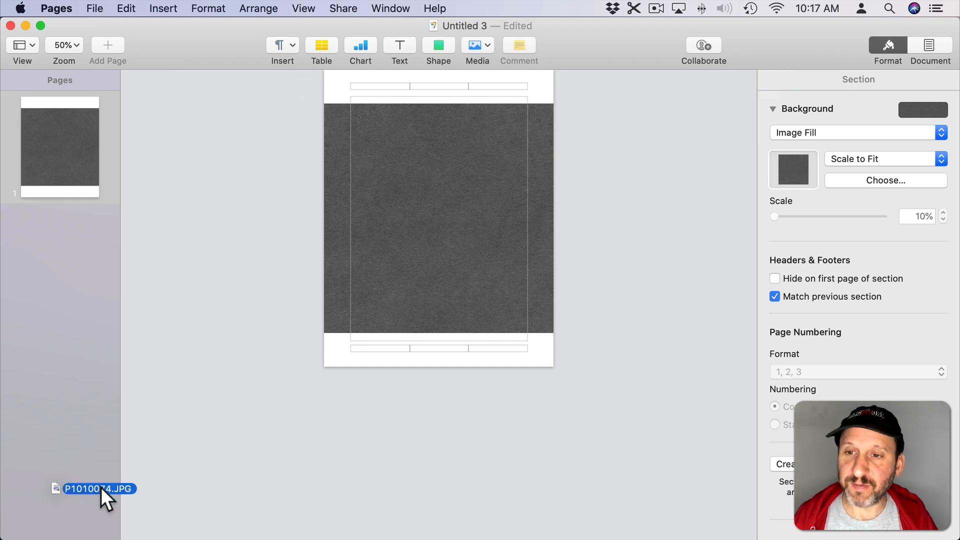
pyautogui.moveTo(98, 489); pyautogui.dragTo(792, 170)
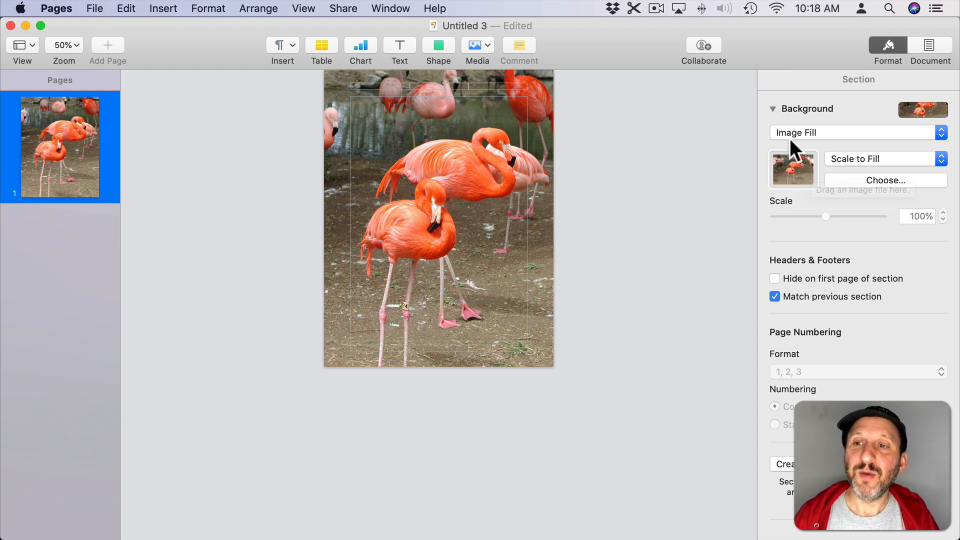
pyautogui.moveTo(735, 153)
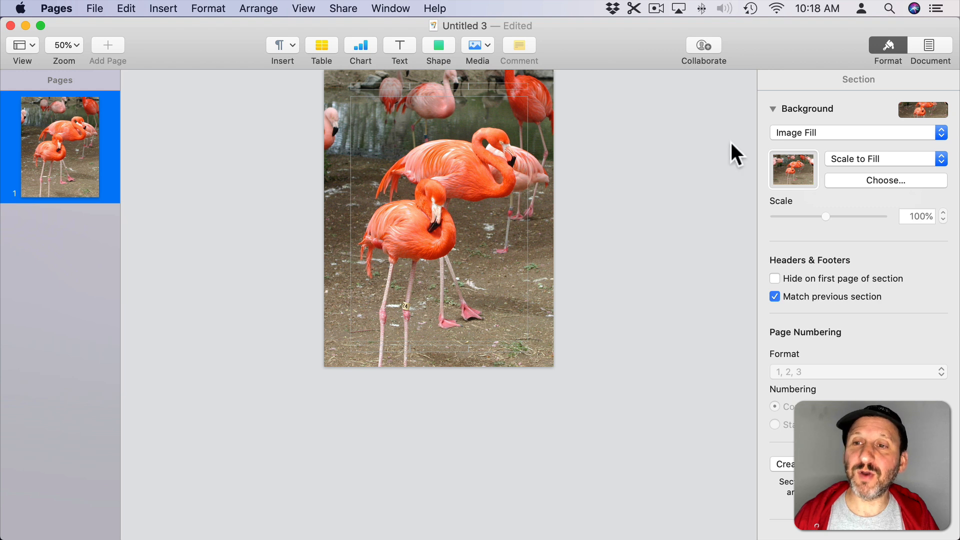
# Step: Try Original Size and Stretch, then tile the flamingo photo at 10% scale
pyautogui.click(885, 159)
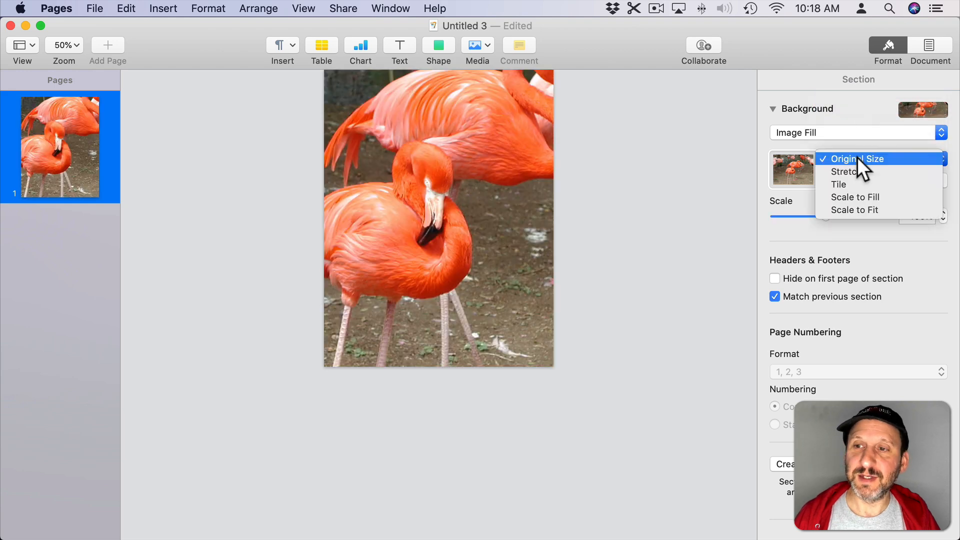
pyautogui.click(843, 171)
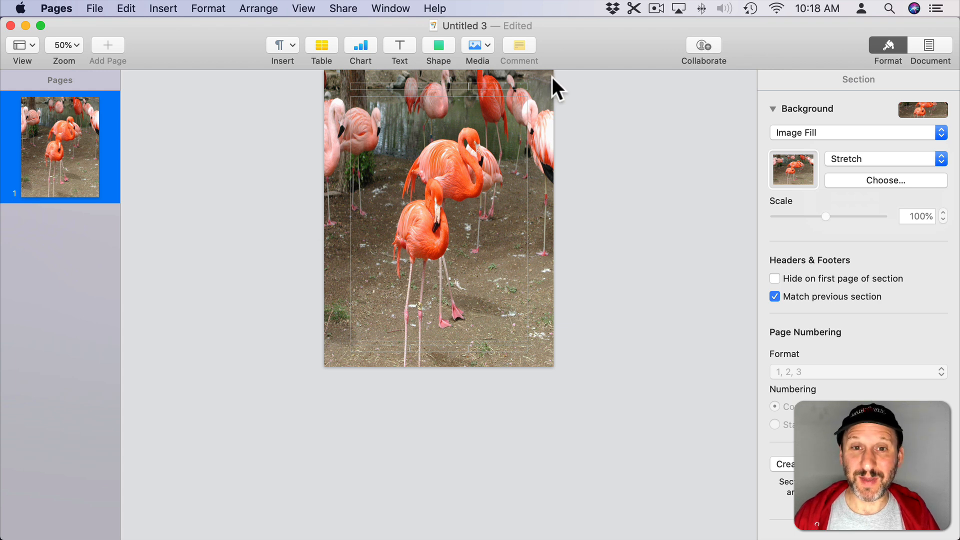
pyautogui.click(877, 132)
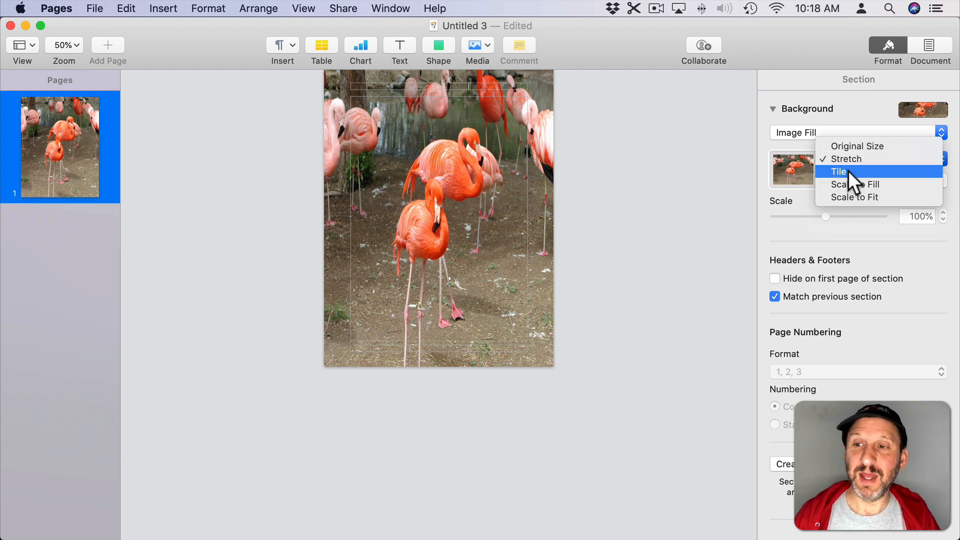
pyautogui.click(839, 171)
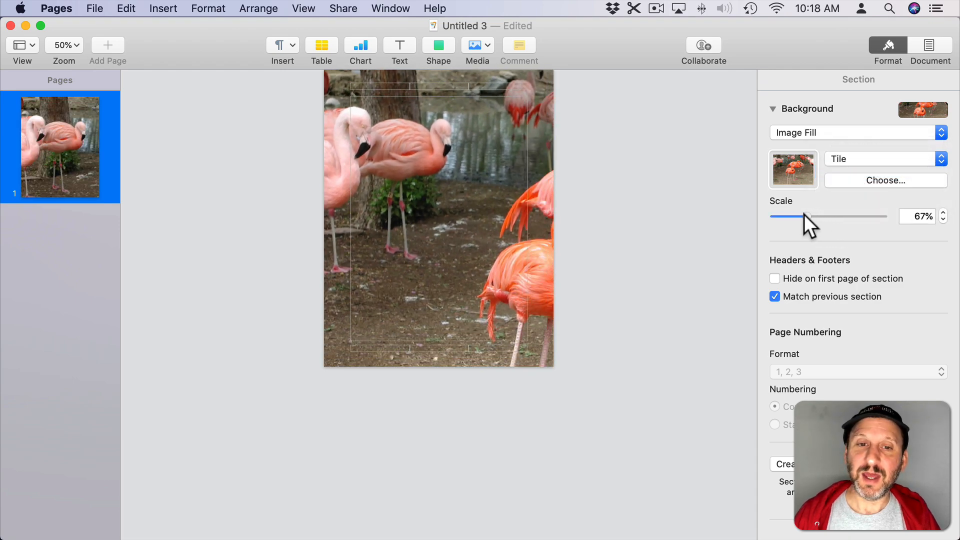
pyautogui.moveTo(814, 216); pyautogui.dragTo(774, 215)
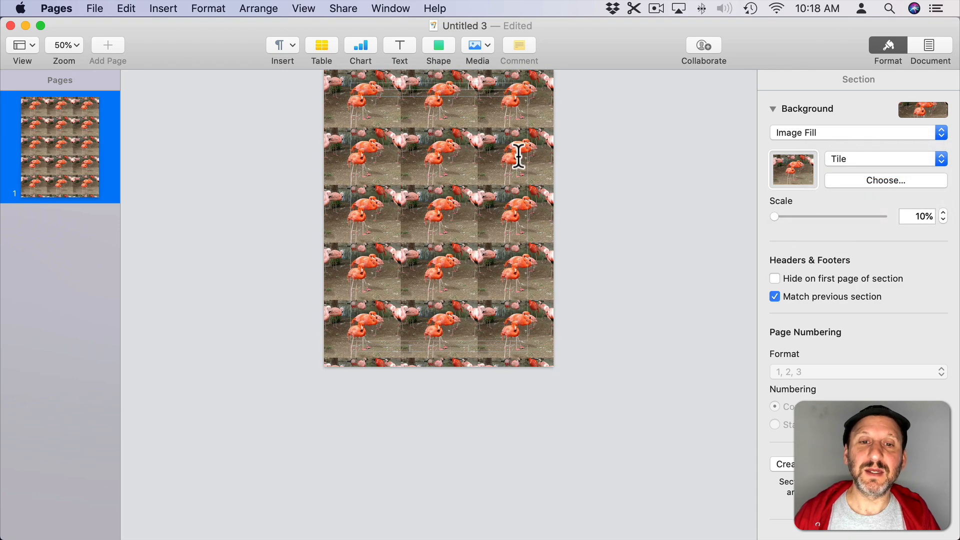
pyautogui.moveTo(850, 170)
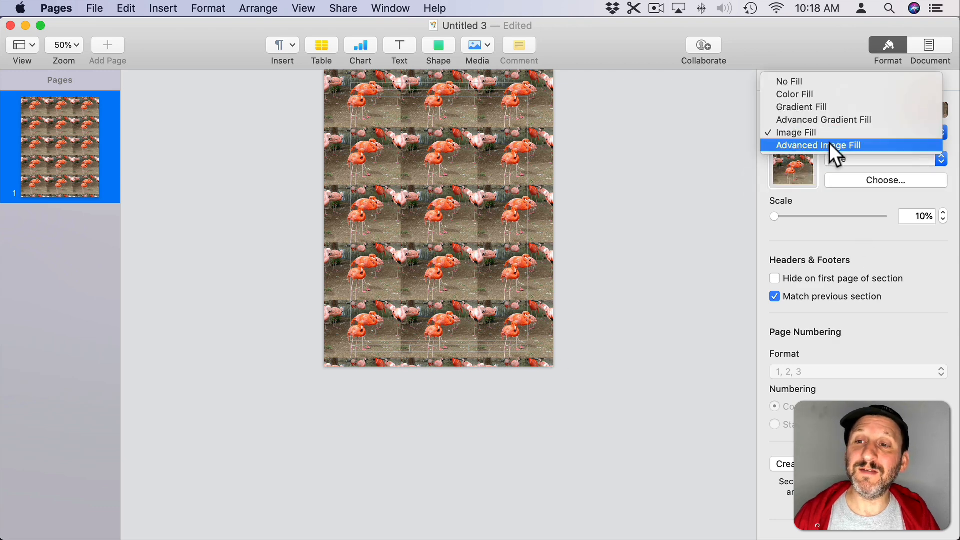
# Step: Use Advanced Image Fill scaled to fill, tint it red, then light grey
pyautogui.click(818, 145)
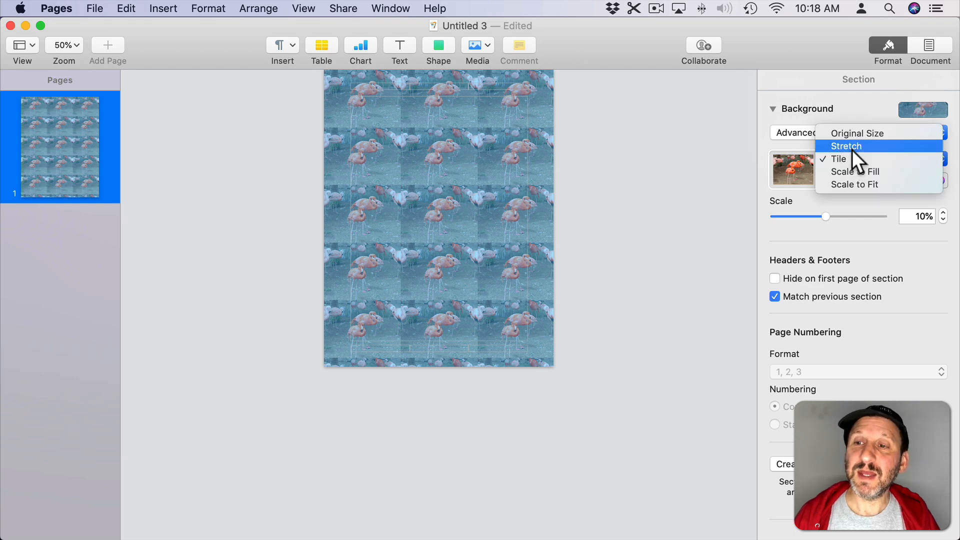
pyautogui.click(856, 171)
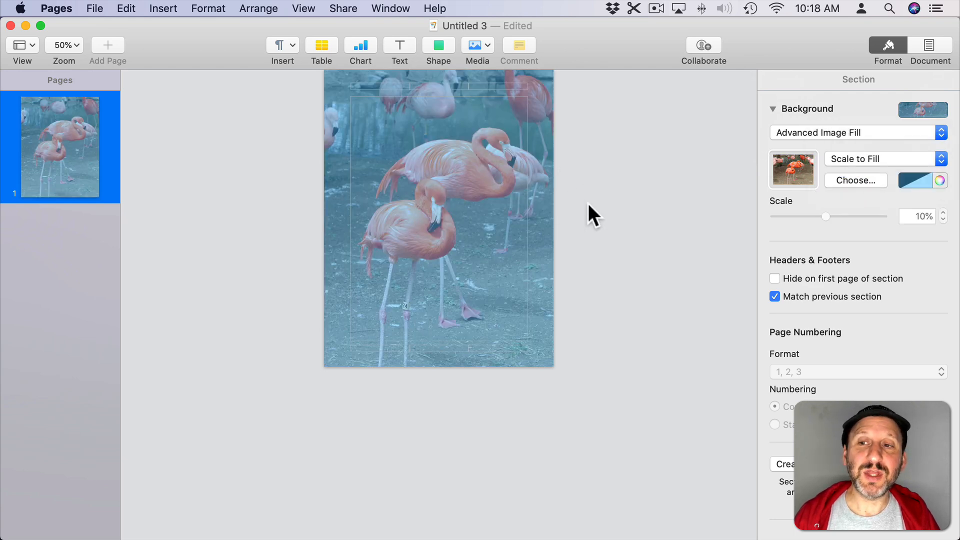
pyautogui.moveTo(924, 181)
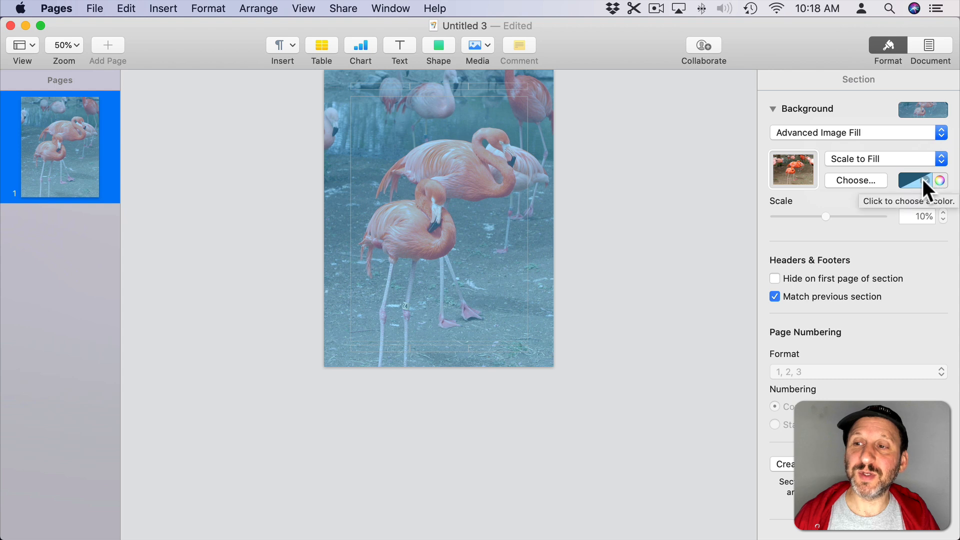
pyautogui.click(921, 180)
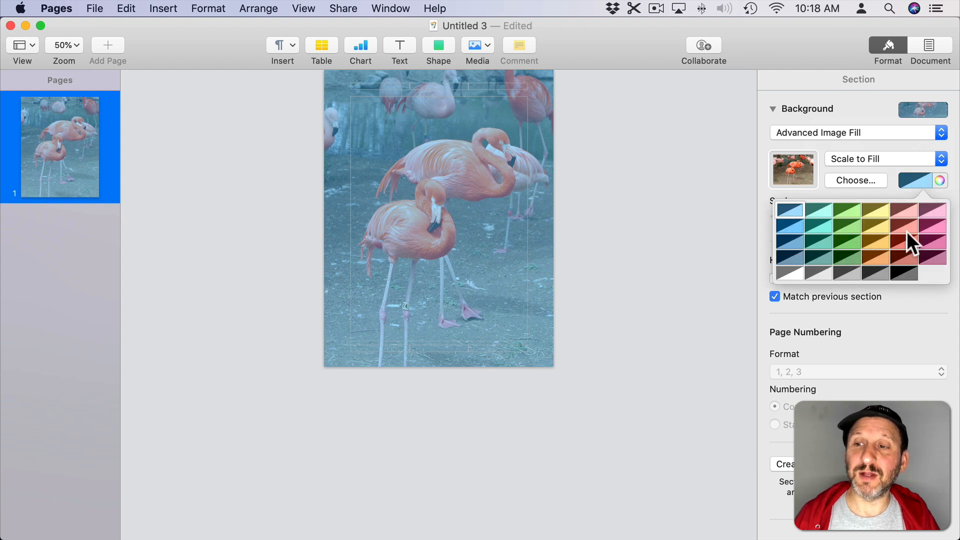
pyautogui.click(919, 226)
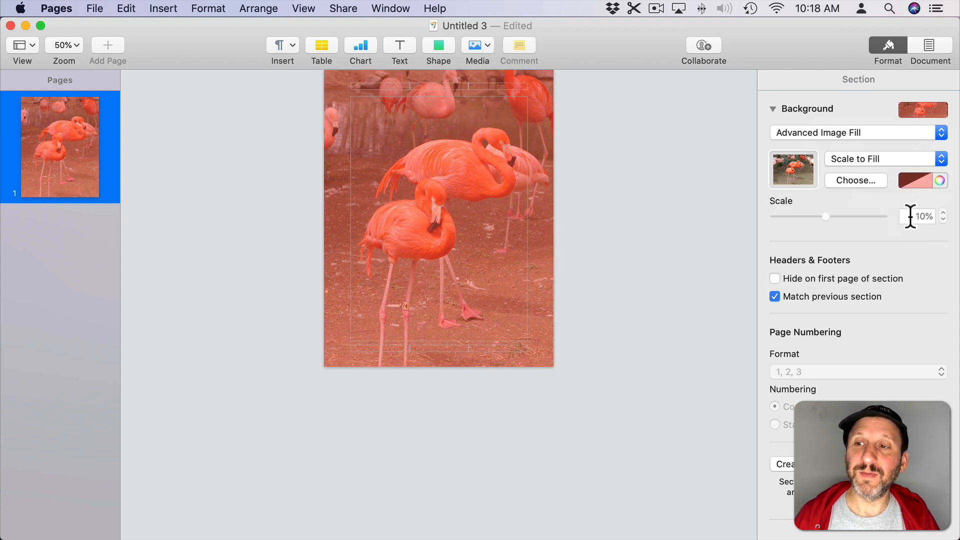
pyautogui.click(923, 180)
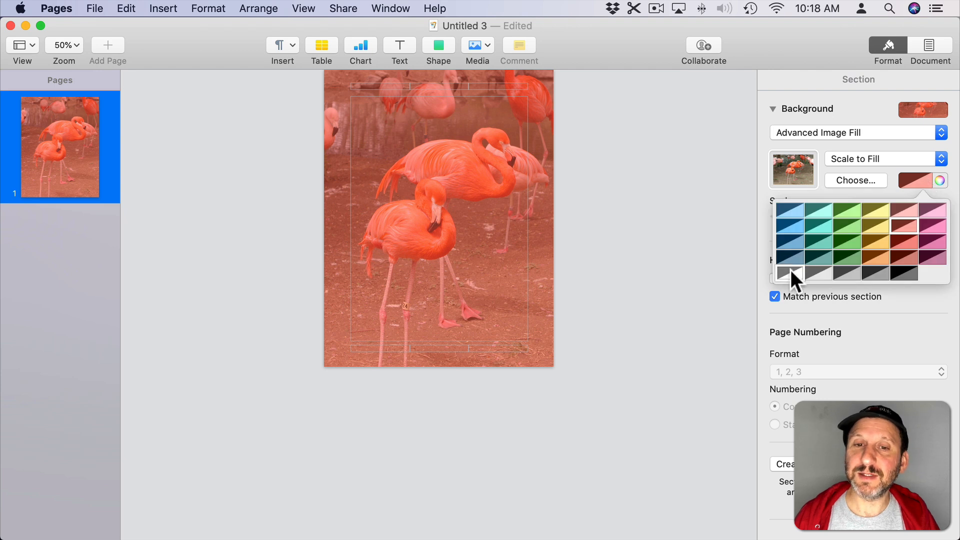
pyautogui.click(792, 274)
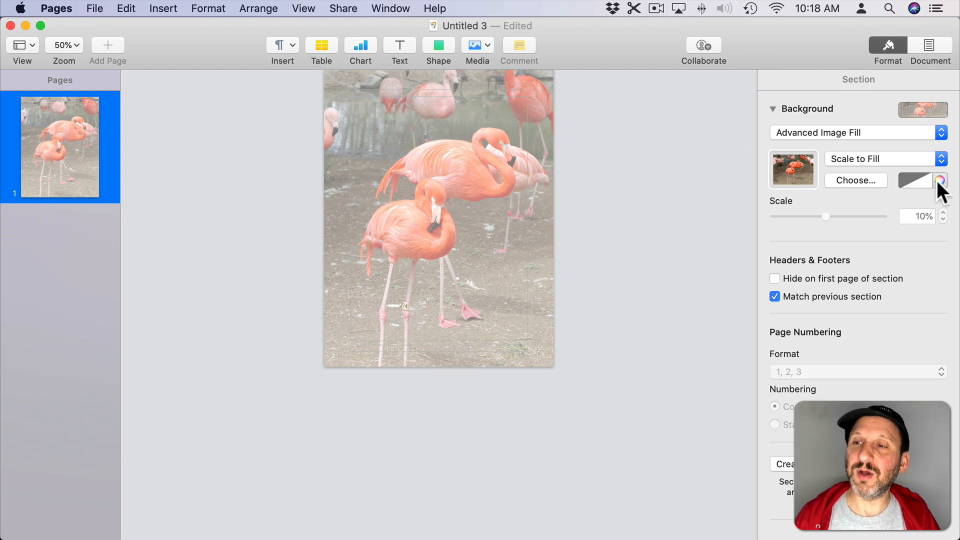
# Step: Try a pink tint from the colour picker at varying opacity levels
pyautogui.click(939, 180)
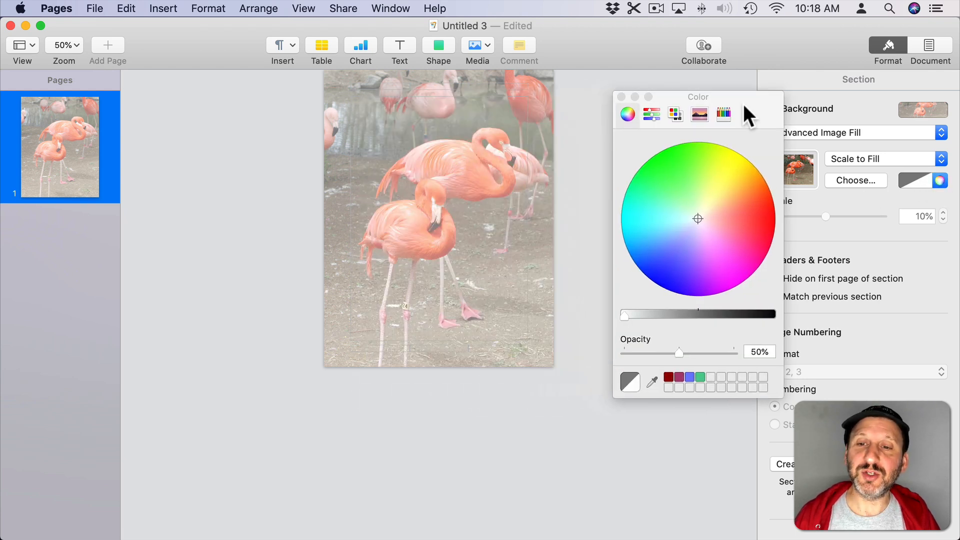
pyautogui.click(742, 224)
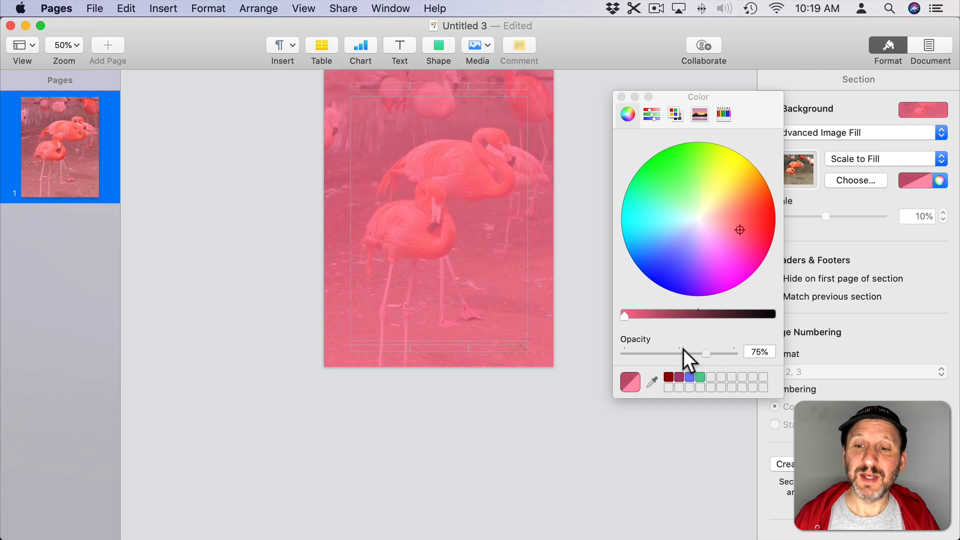
pyautogui.moveTo(705, 353); pyautogui.dragTo(624, 353)
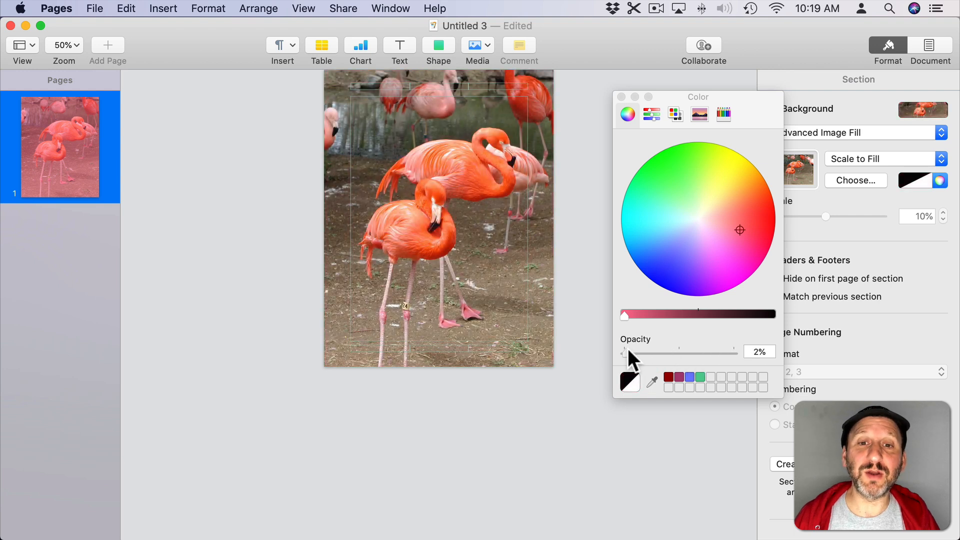
pyautogui.moveTo(624, 352); pyautogui.dragTo(678, 352)
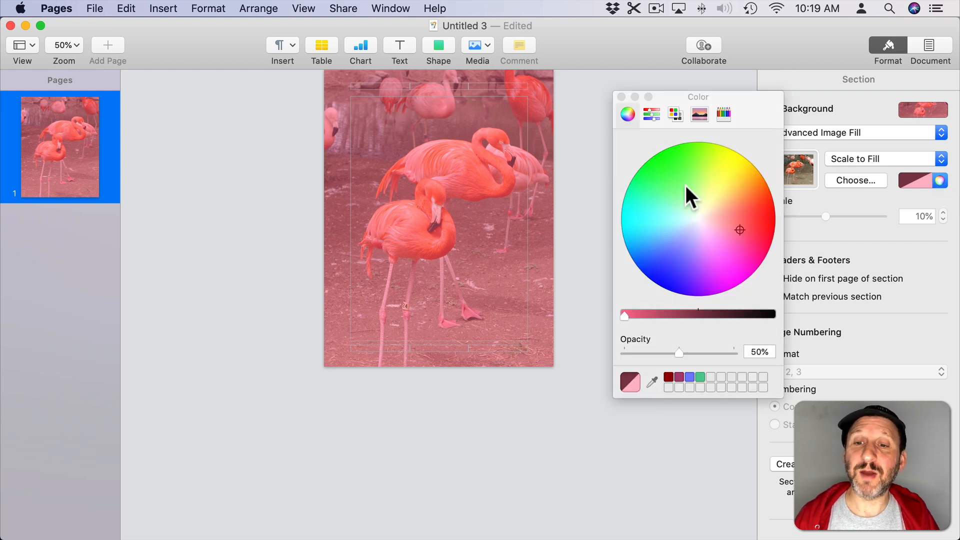
# Step: Switch to the Grayscale Slider and set a light grey tint around 76% brightness, 62% opacity
pyautogui.click(651, 114)
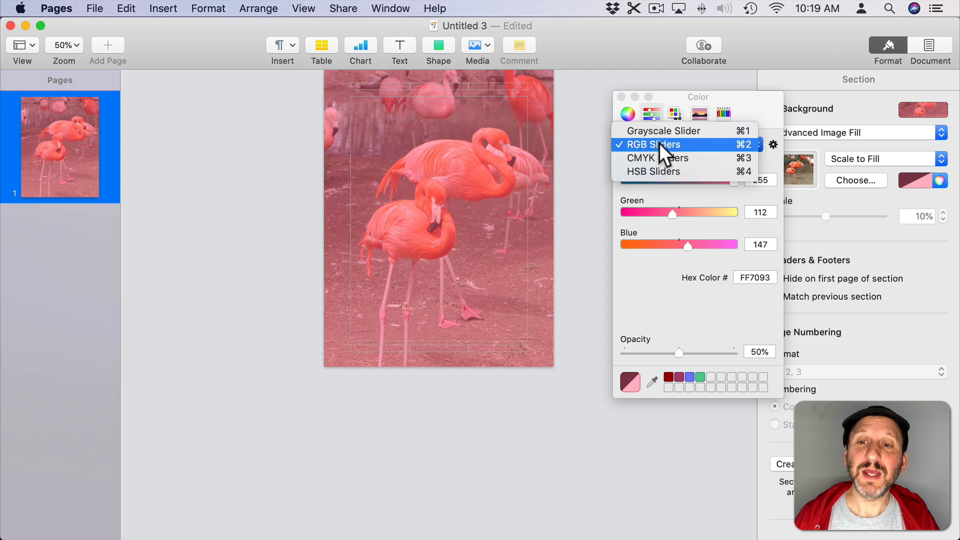
pyautogui.click(663, 129)
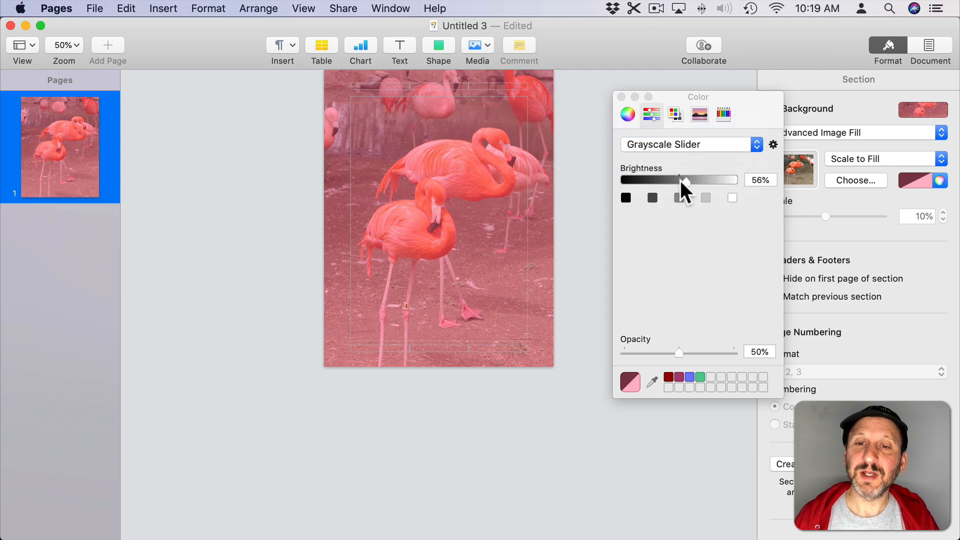
pyautogui.moveTo(686, 179); pyautogui.dragTo(662, 179)
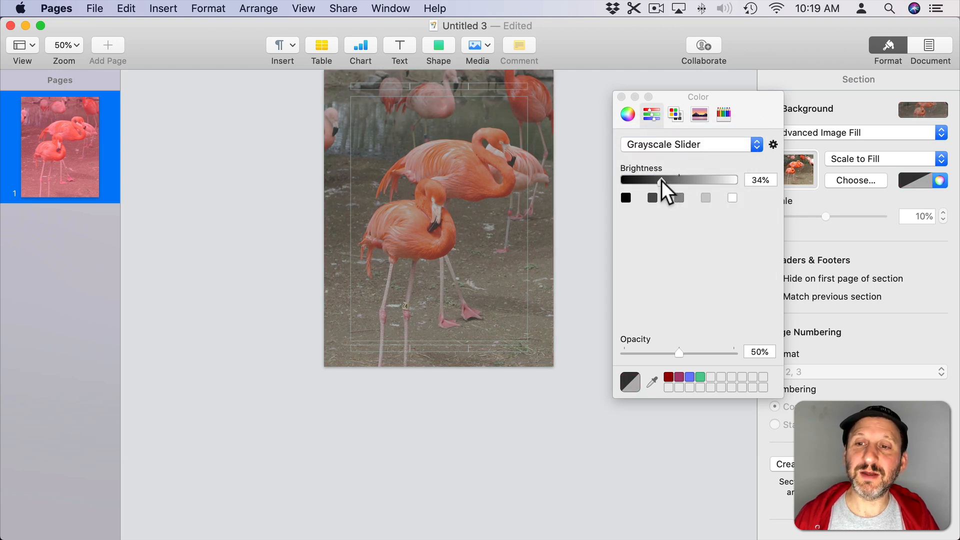
pyautogui.moveTo(661, 179); pyautogui.dragTo(710, 179)
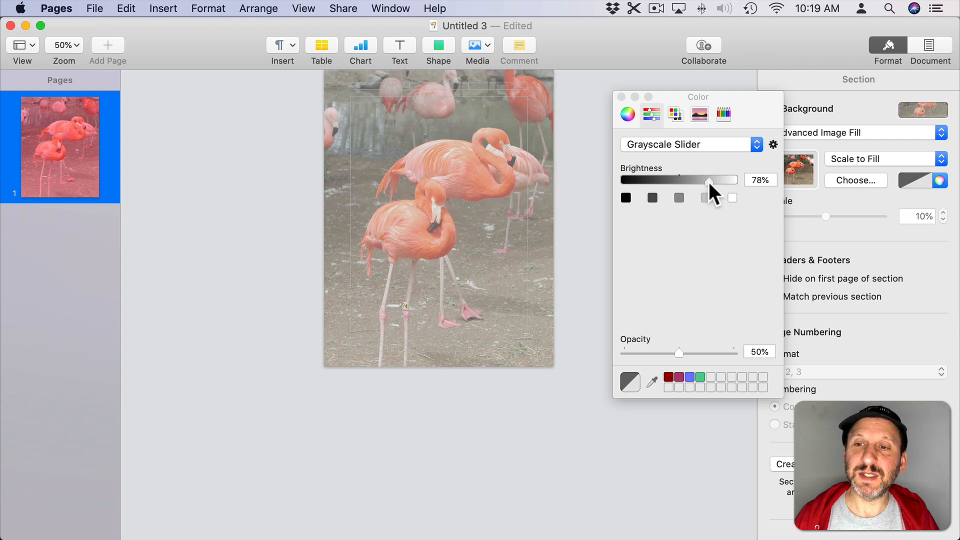
pyautogui.moveTo(678, 351); pyautogui.dragTo(692, 352)
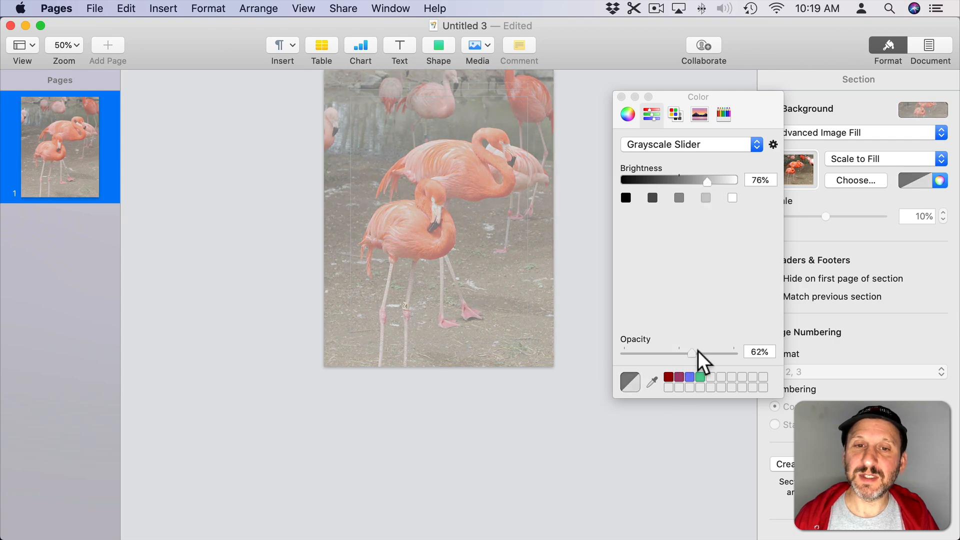
pyautogui.moveTo(691, 353); pyautogui.dragTo(714, 353)
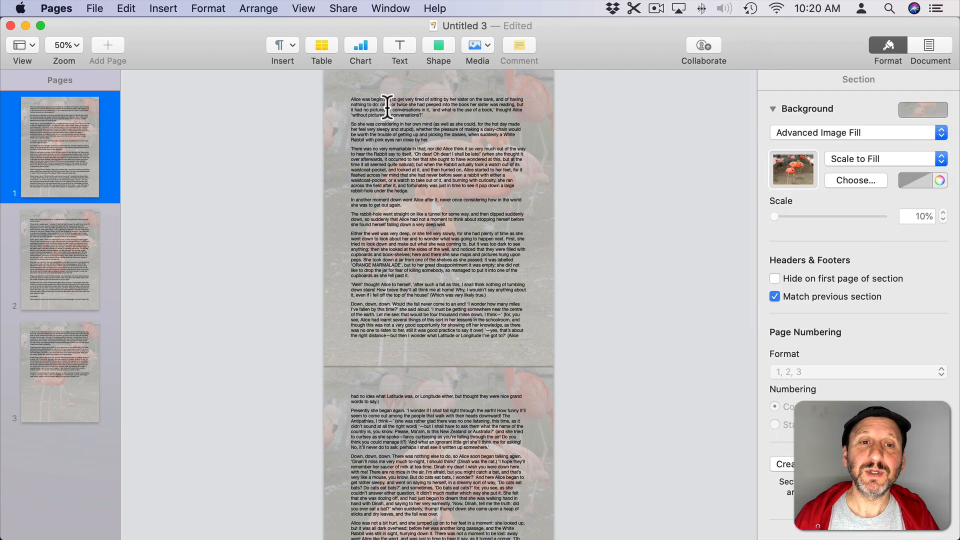
# Step: Insert a section break before the first paragraph, leaving a blank first page, and review both sections
pyautogui.click(361, 122)
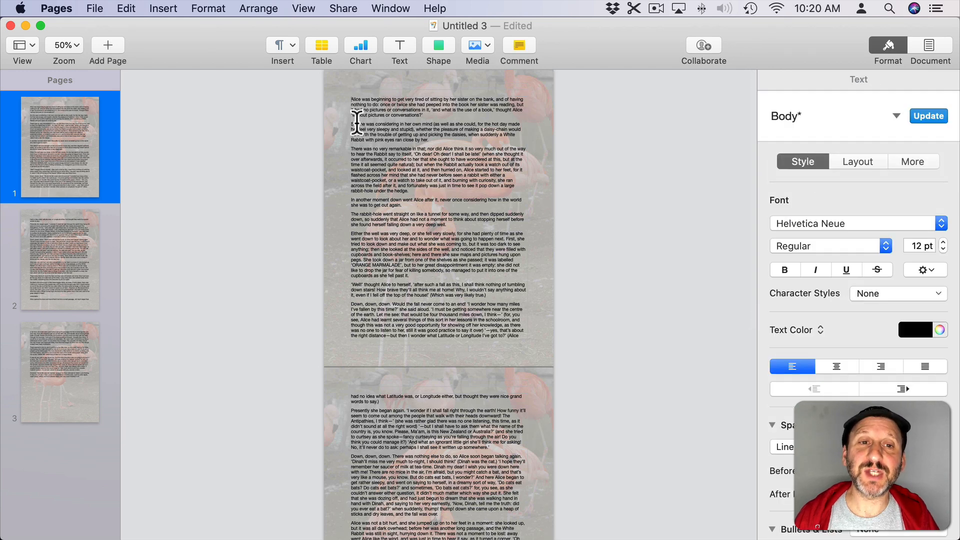
pyautogui.click(163, 9)
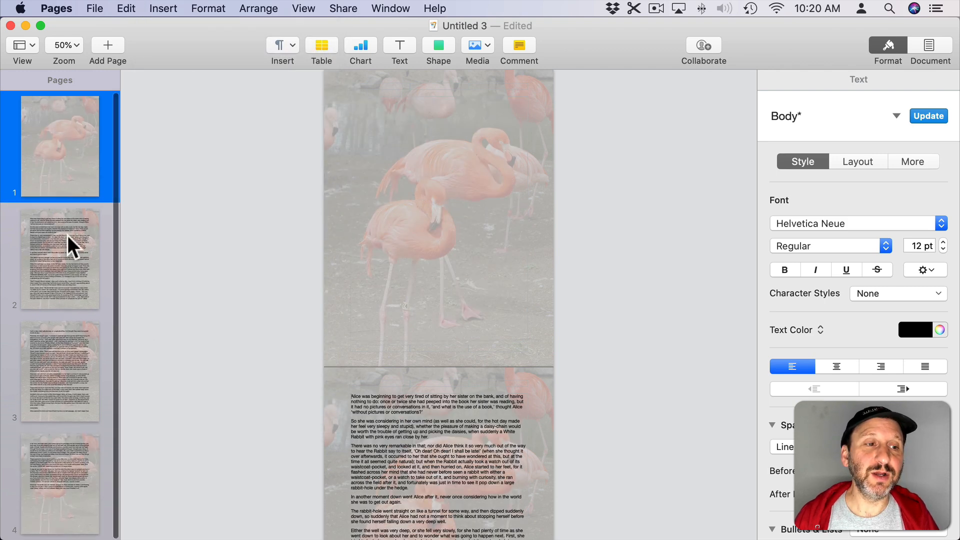
pyautogui.click(59, 145)
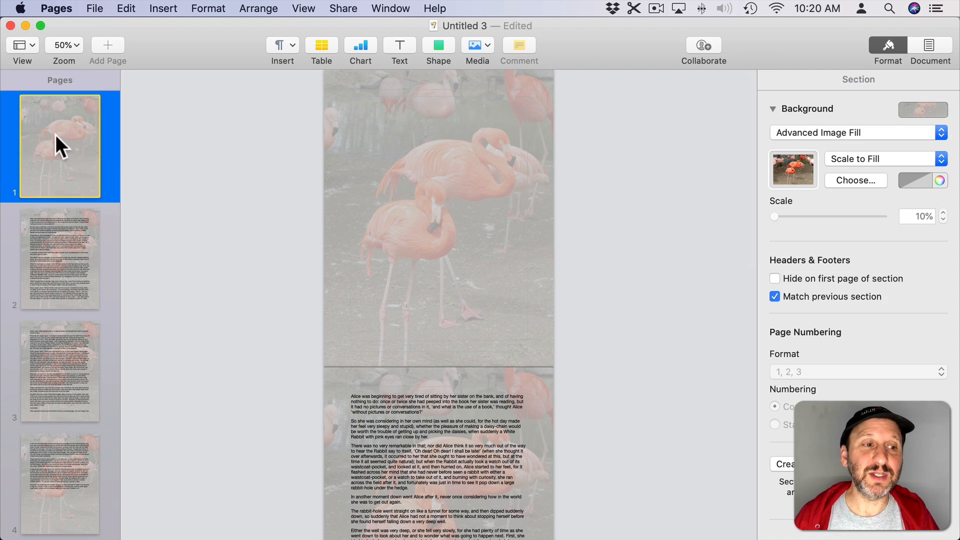
pyautogui.click(59, 257)
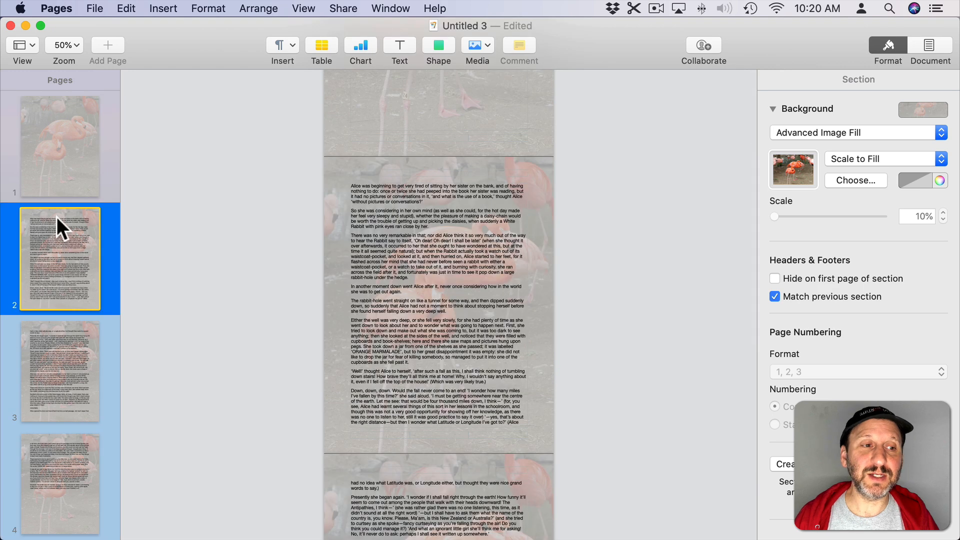
# Step: Set the blank first page's background to No Fill
pyautogui.click(59, 146)
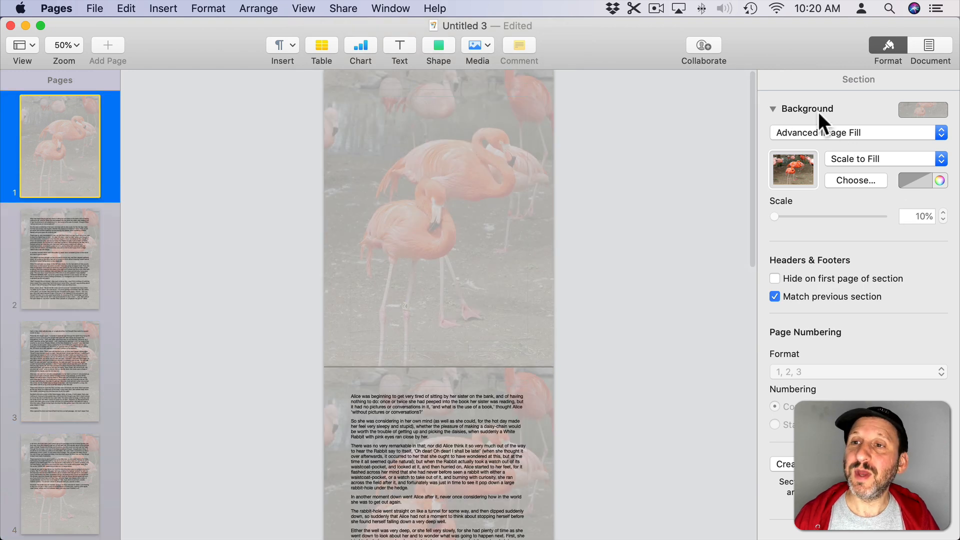
pyautogui.moveTo(924, 119)
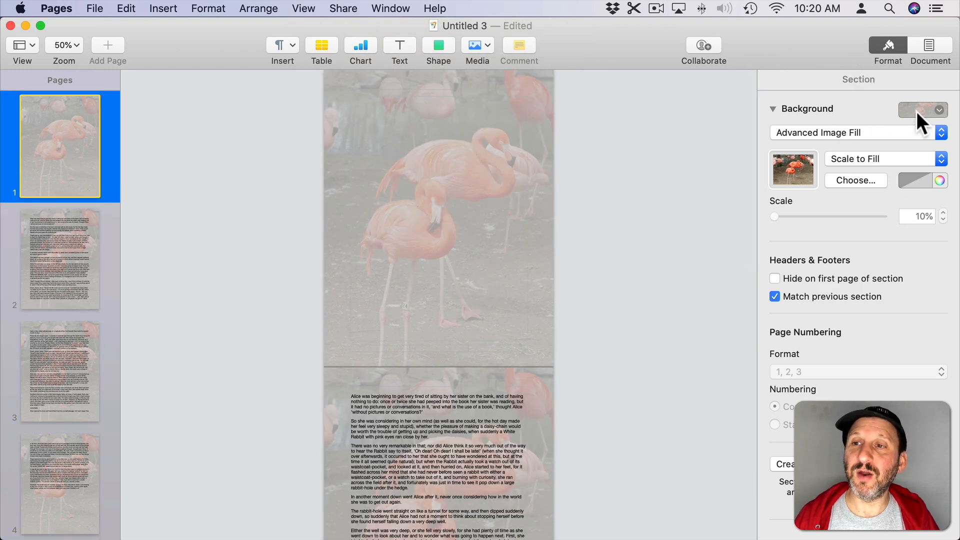
pyautogui.click(921, 110)
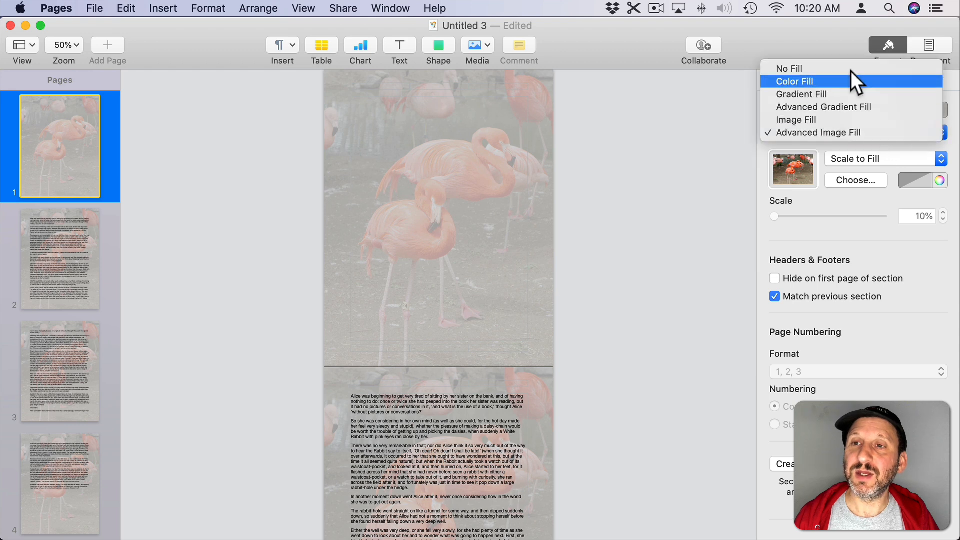
pyautogui.click(790, 68)
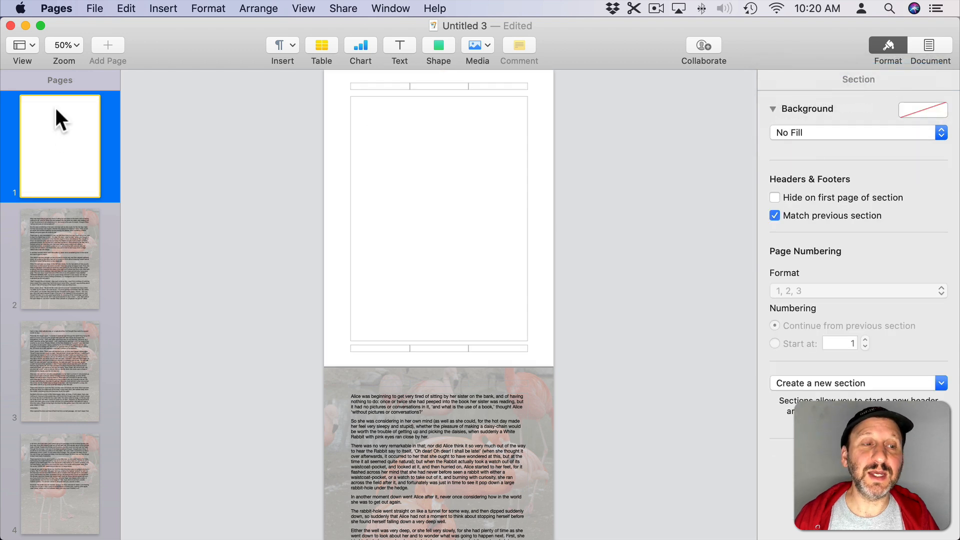
pyautogui.moveTo(67, 153)
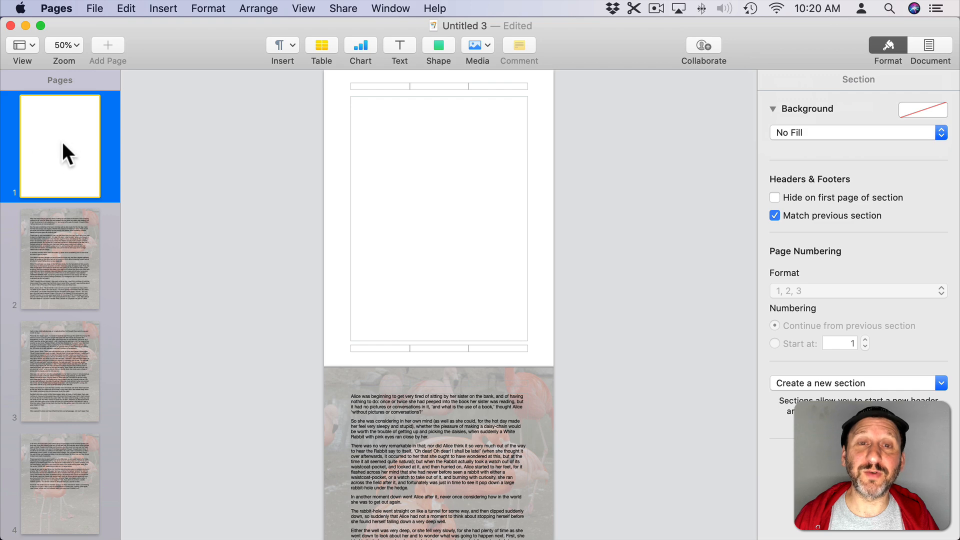
# Step: Change the story section's background from Advanced Image Fill to a solid pink Color Fill
pyautogui.click(59, 257)
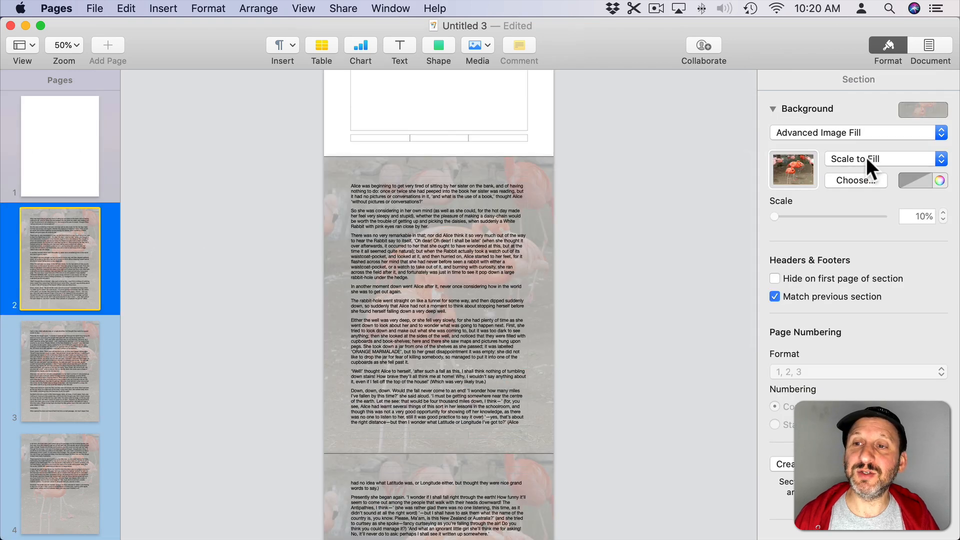
pyautogui.click(856, 132)
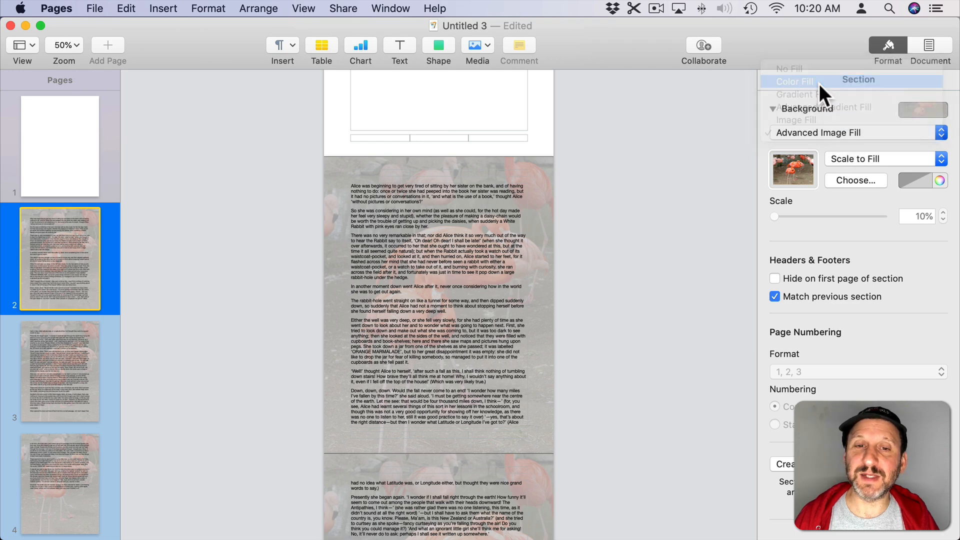
pyautogui.click(795, 81)
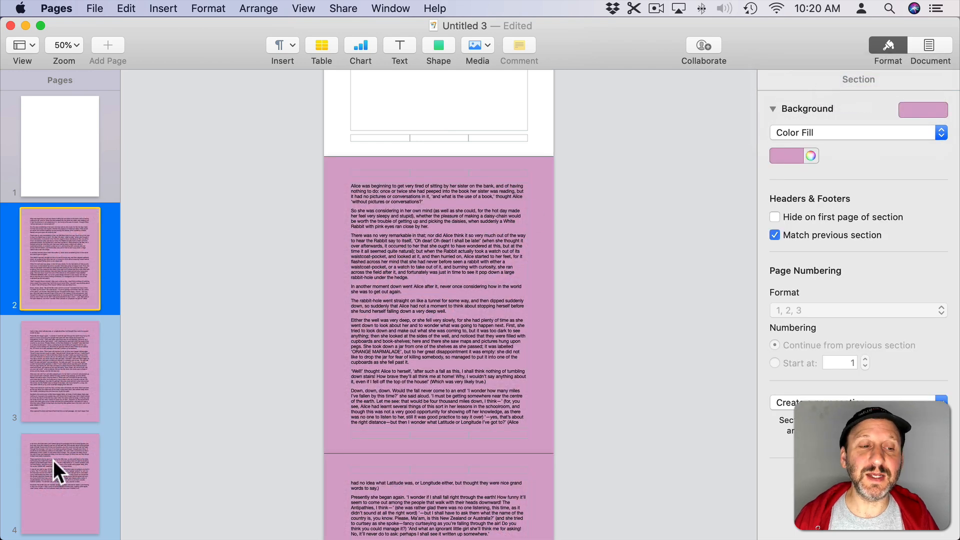
pyautogui.moveTo(67, 456)
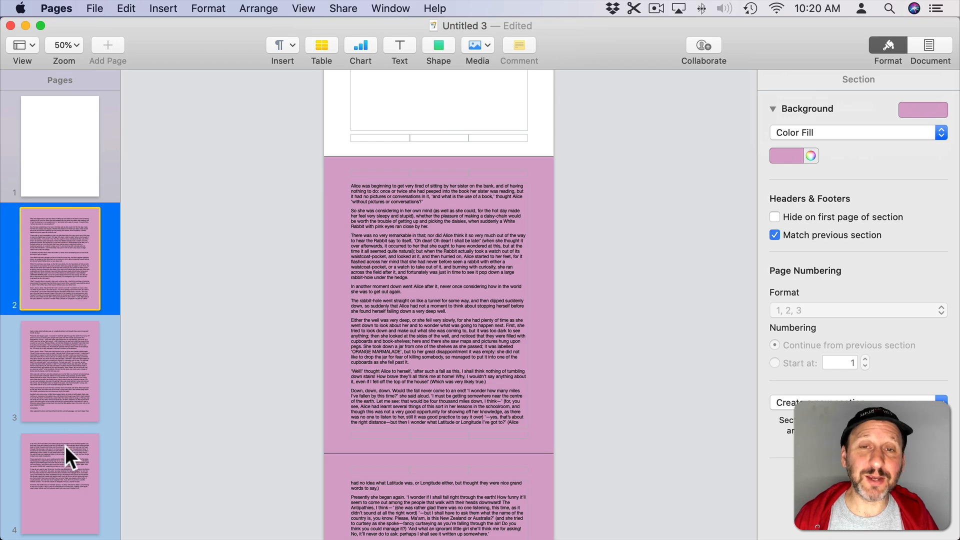
pyautogui.moveTo(78, 264)
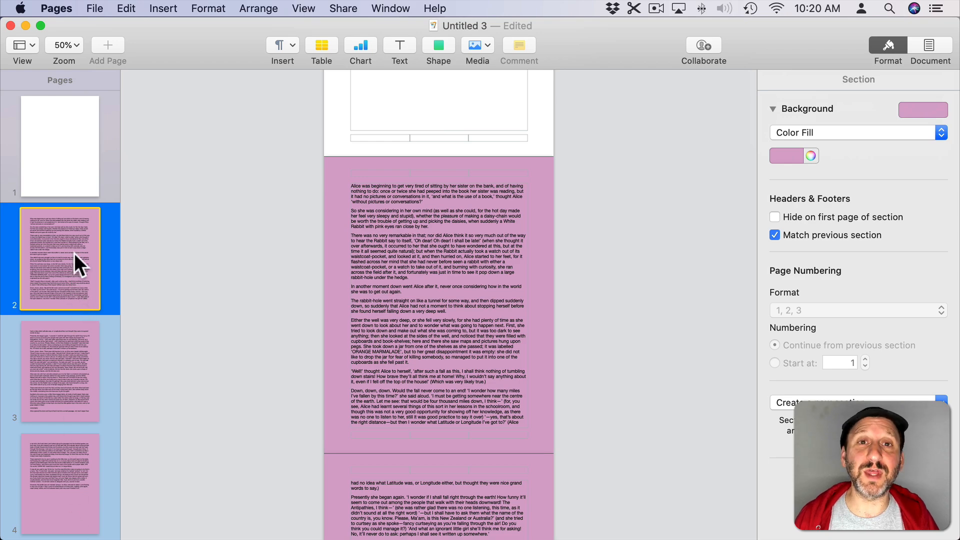